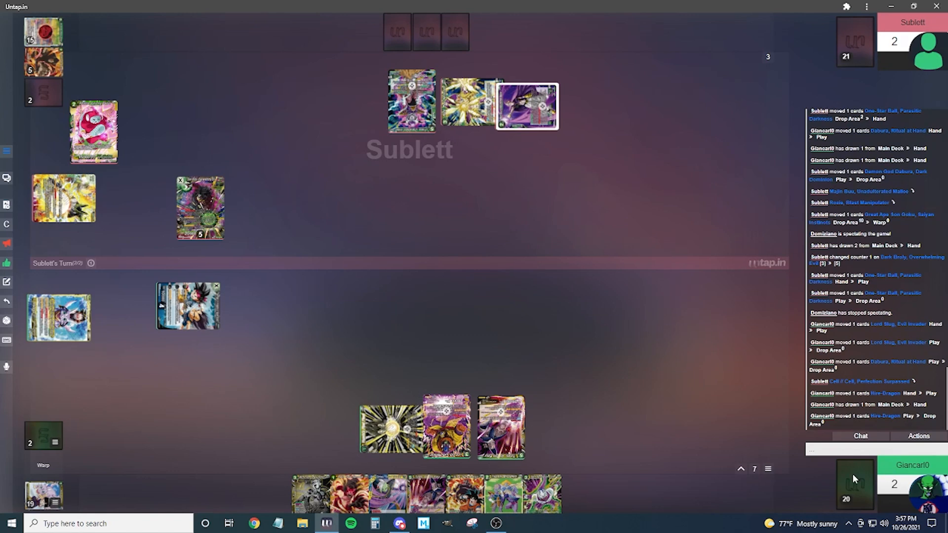
Choose Scoop Deck from your deck's menu to bring up the Scoop All Cards dialog
right_click(853, 483)
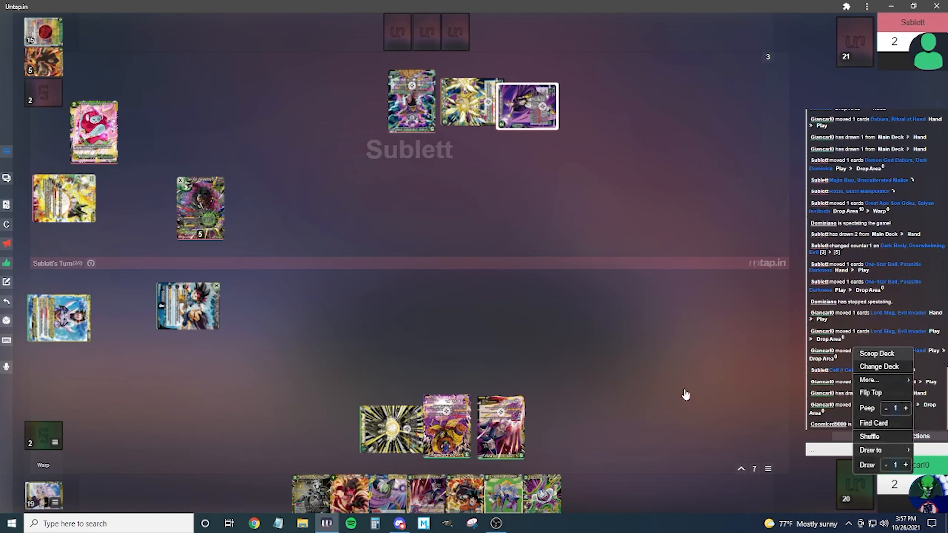
click(876, 353)
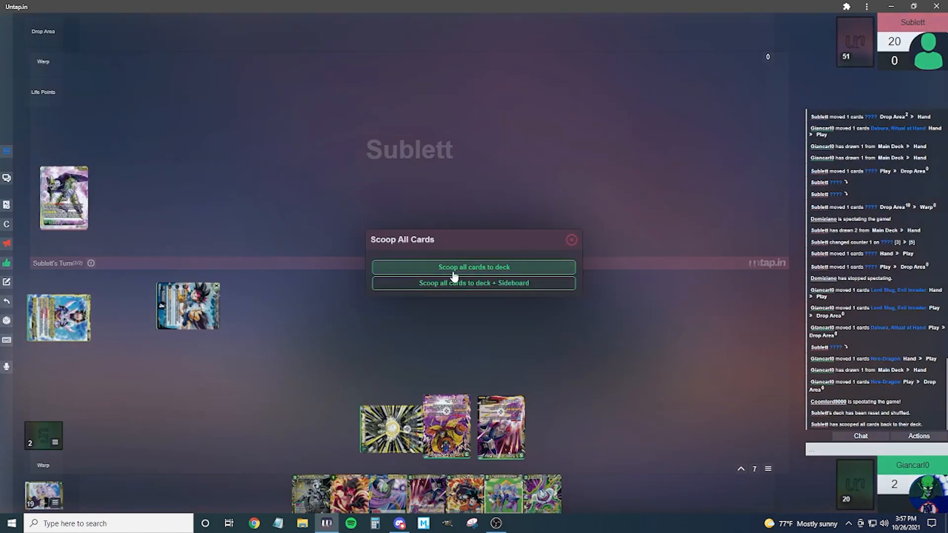
Confirm scooping all cards back into the deck to start game three
click(473, 266)
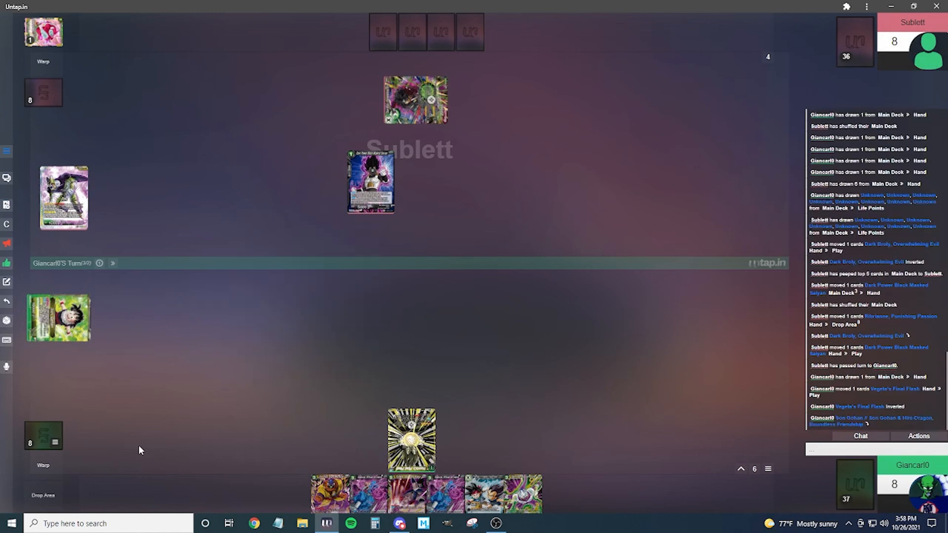
Play Saiyan Scions with two counters, then pass the turn to Sublett
click(55, 442)
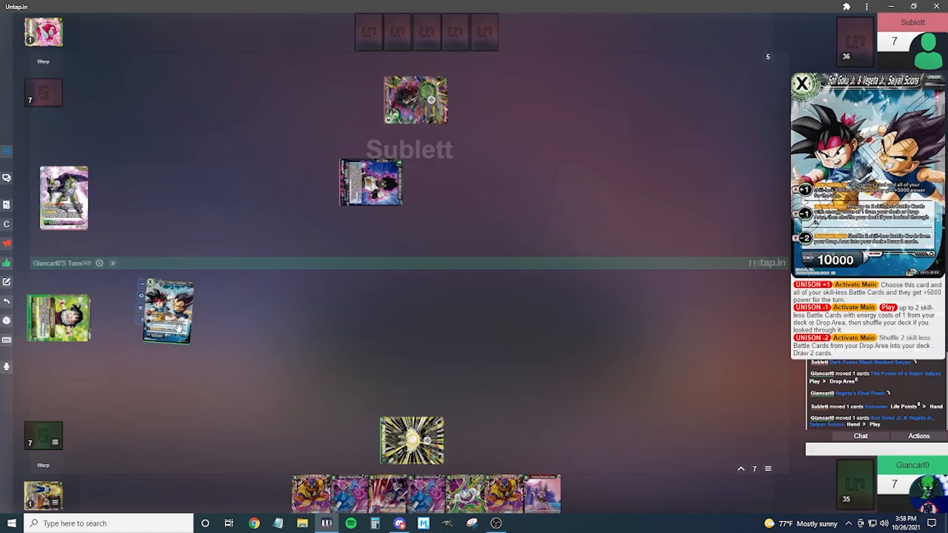
right_click(167, 312)
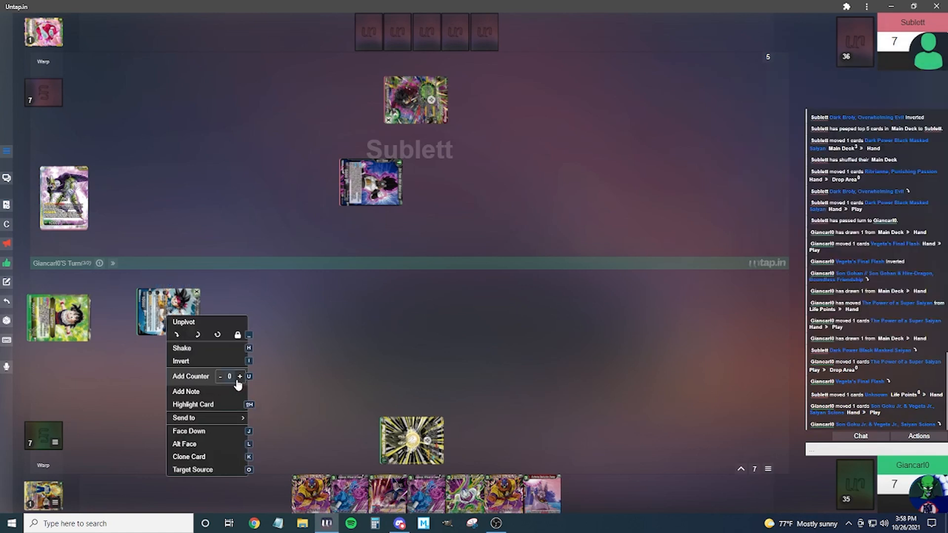
click(239, 377)
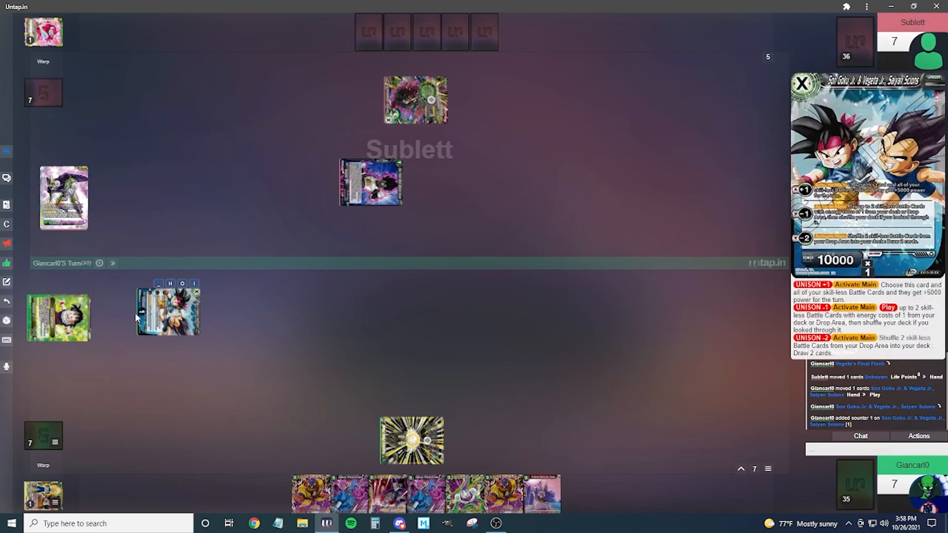
click(802, 83)
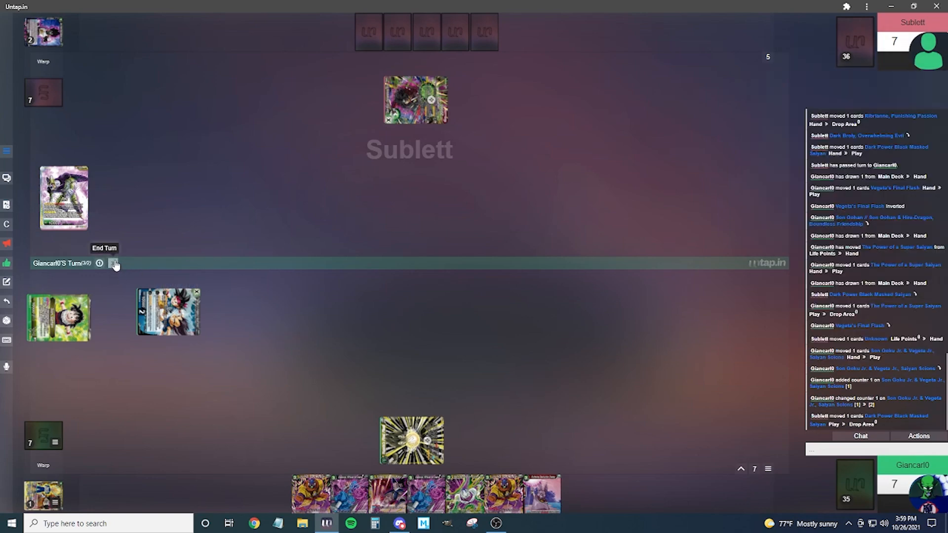
click(114, 265)
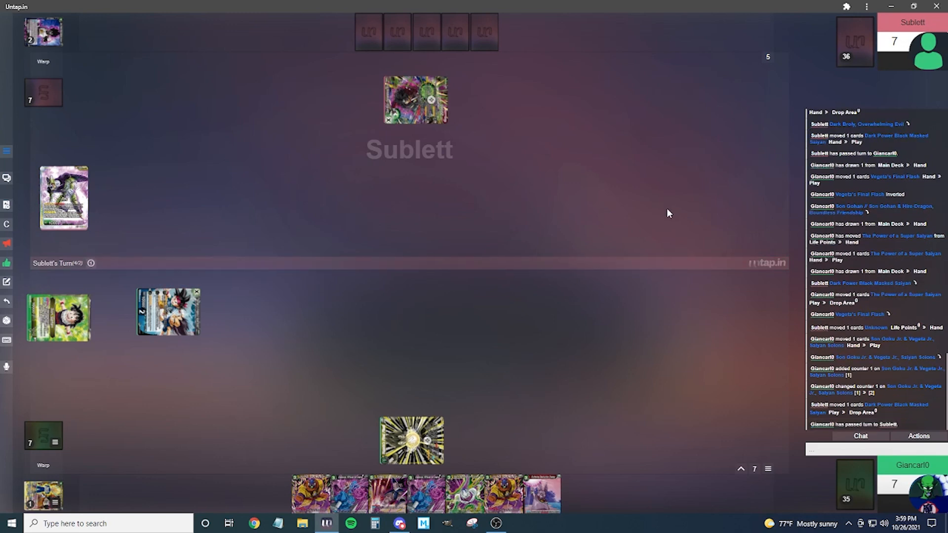
mouse_move(610, 303)
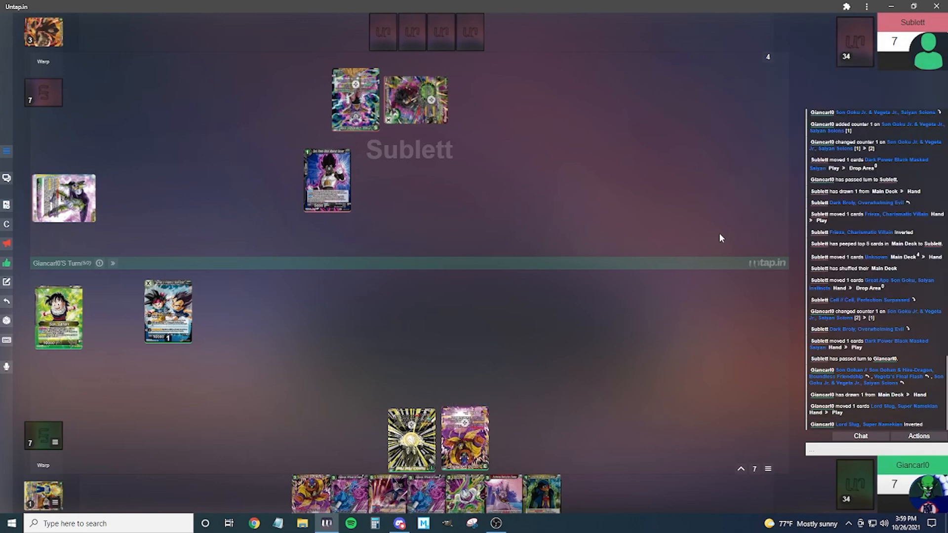
Dismiss the browser context menu without choosing anything
right_click(719, 237)
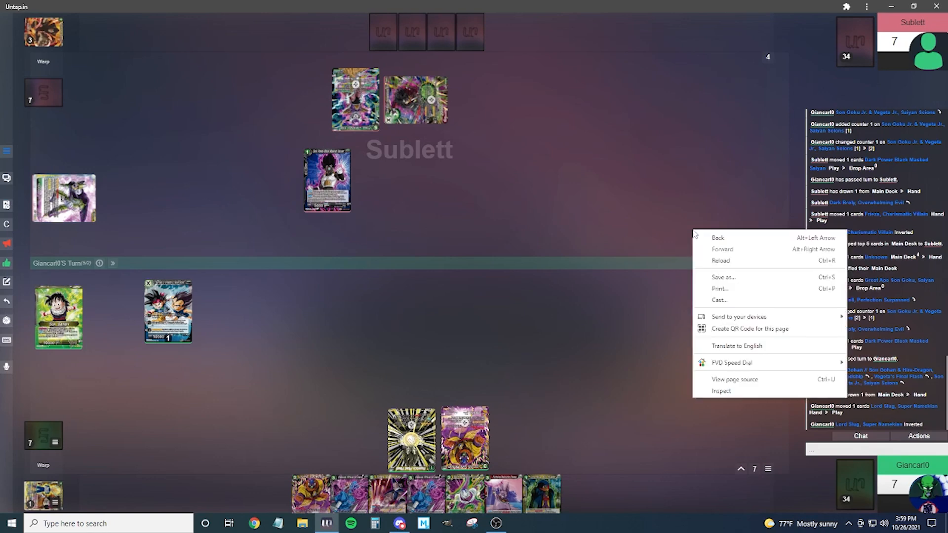
click(693, 234)
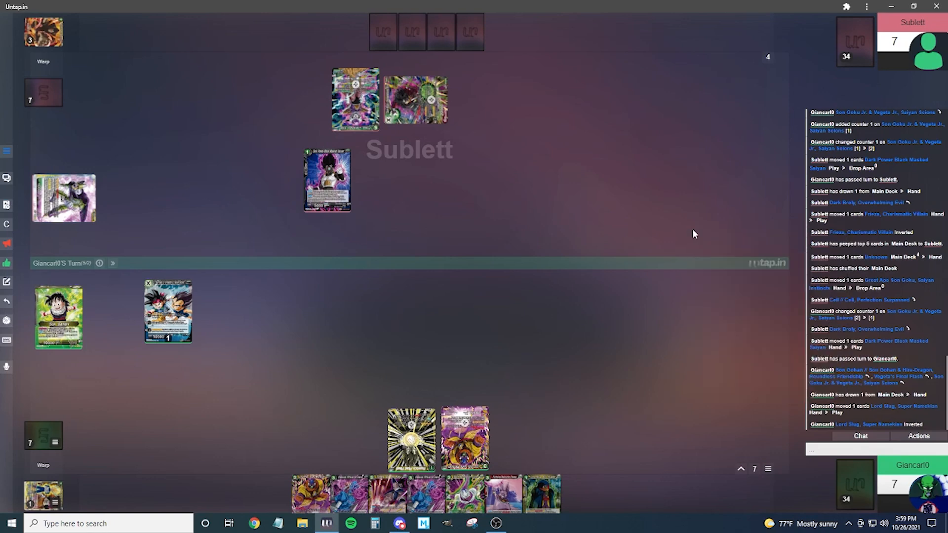
mouse_move(562, 337)
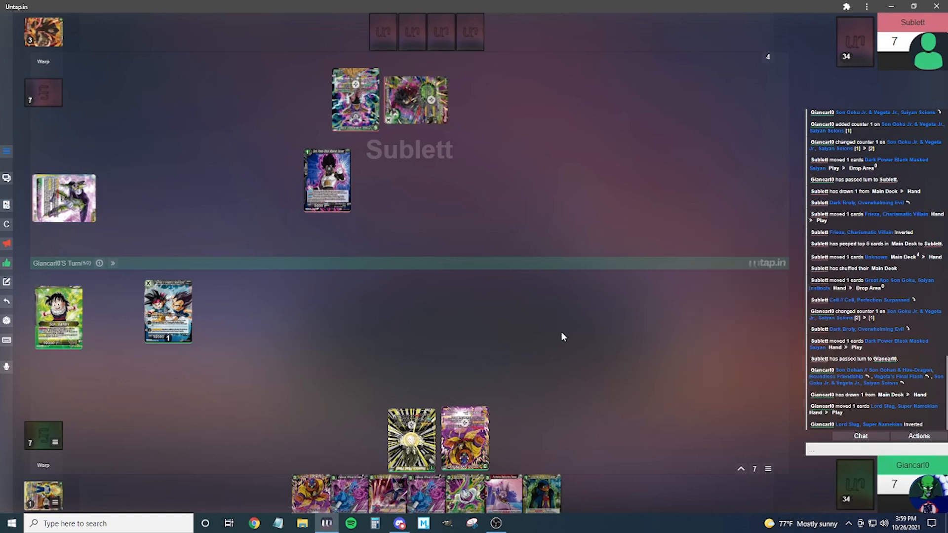
mouse_move(319, 336)
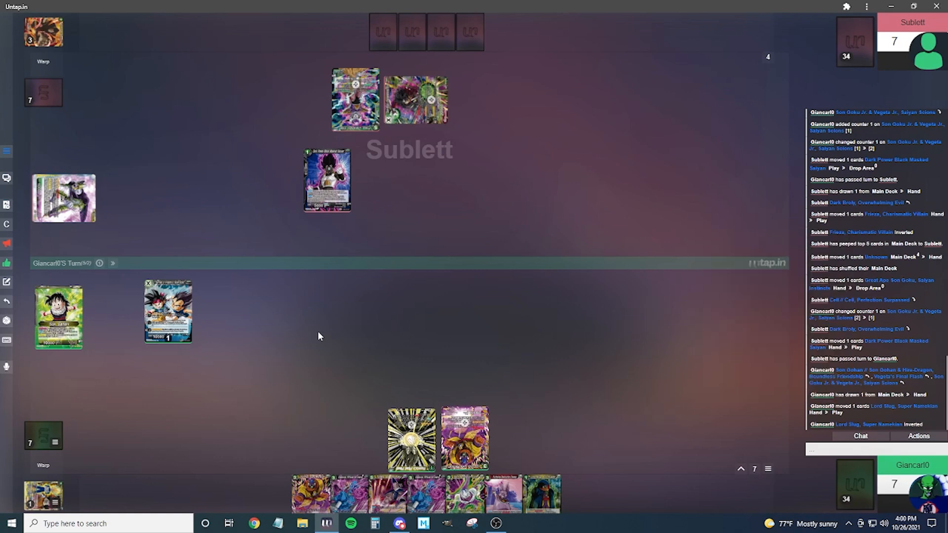
mouse_move(58, 314)
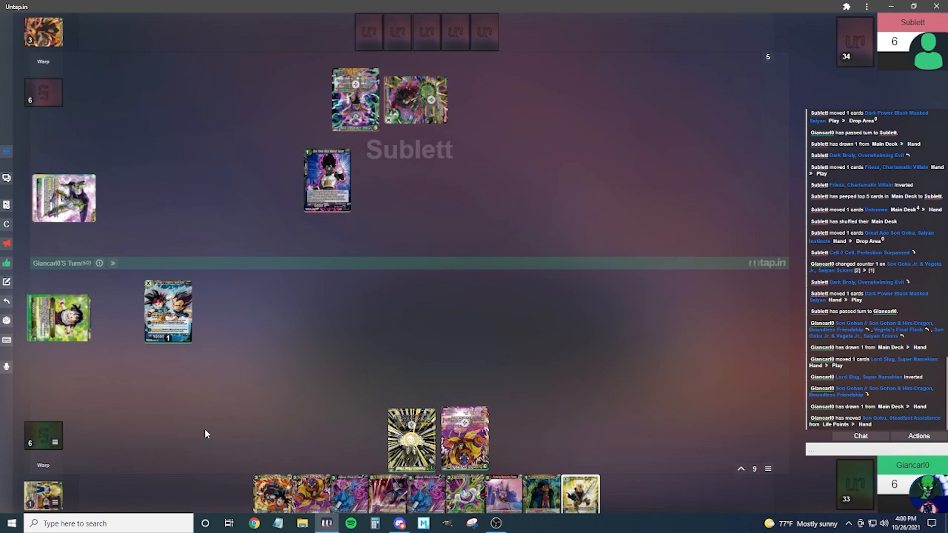
Open card action menus, including Saiyan Scions, to adjust its counter
scroll(down, 3)
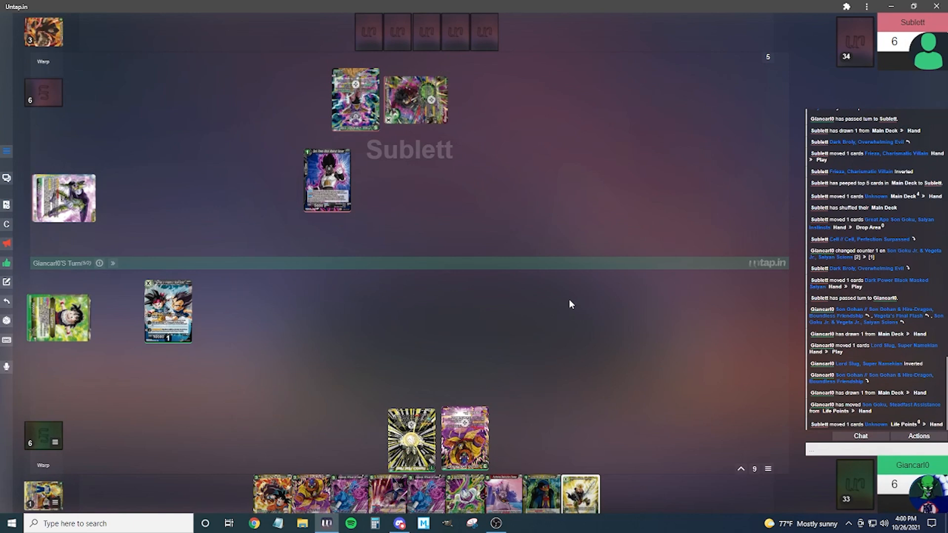
right_click(656, 275)
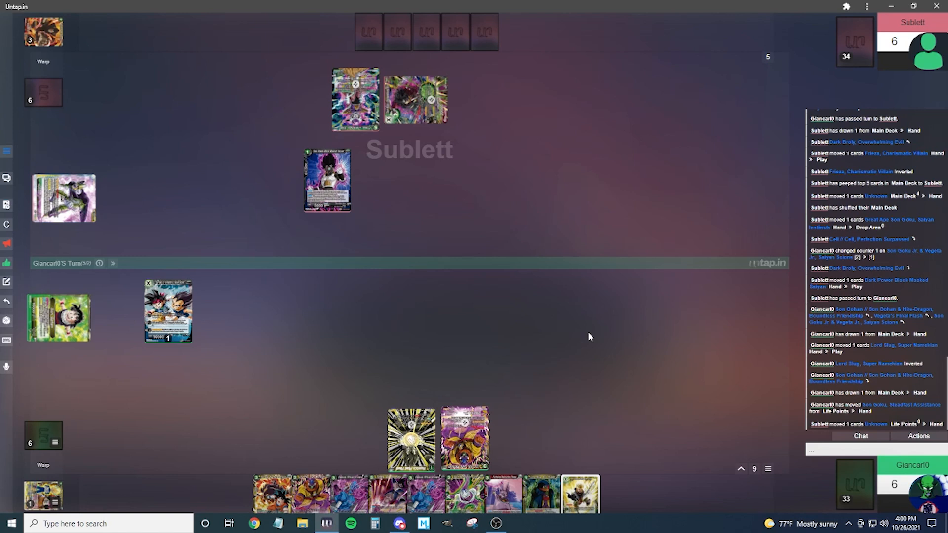
scroll(down, 3)
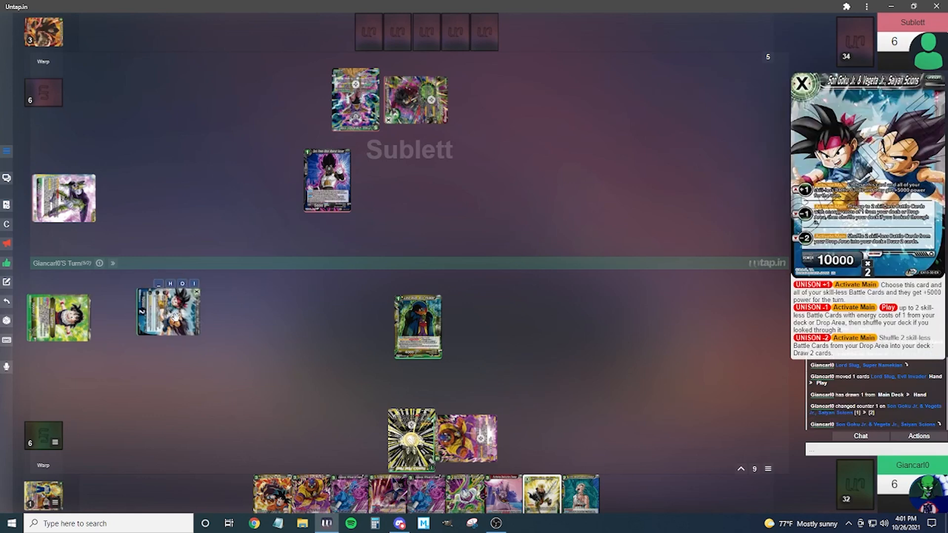
right_click(321, 424)
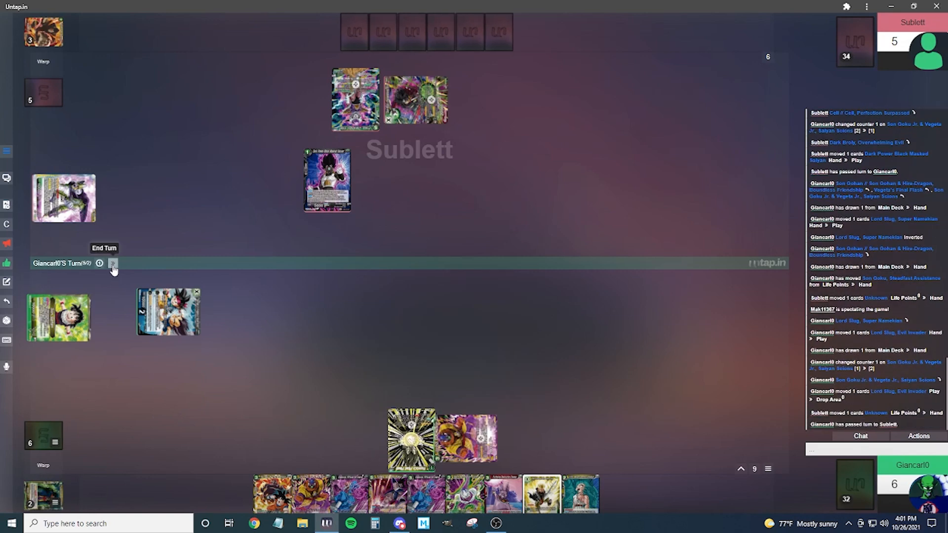
End the turn, handing play to Sublett, and scroll the board
click(112, 264)
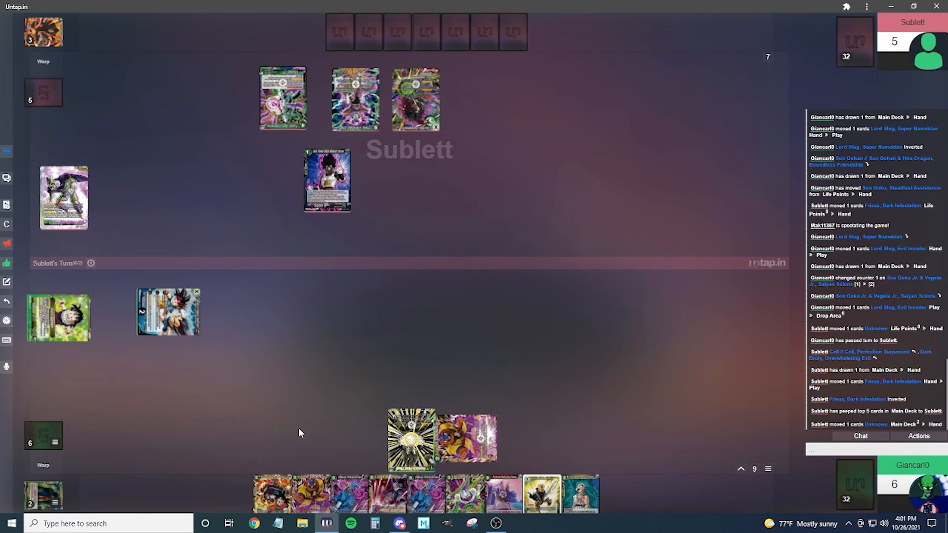
scroll(down, 3)
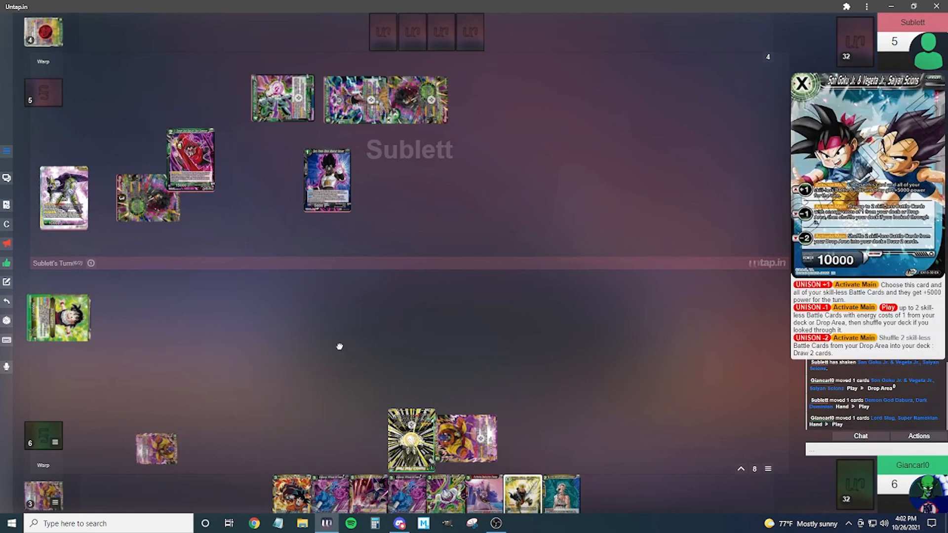
Open card action menus on the board while comboing with Furthering Destruction Champa
right_click(339, 347)
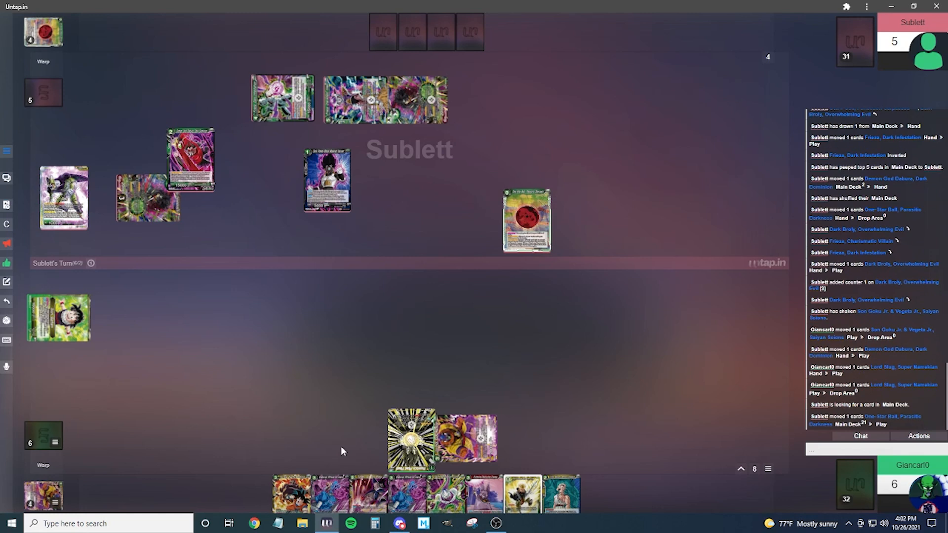
scroll(down, 3)
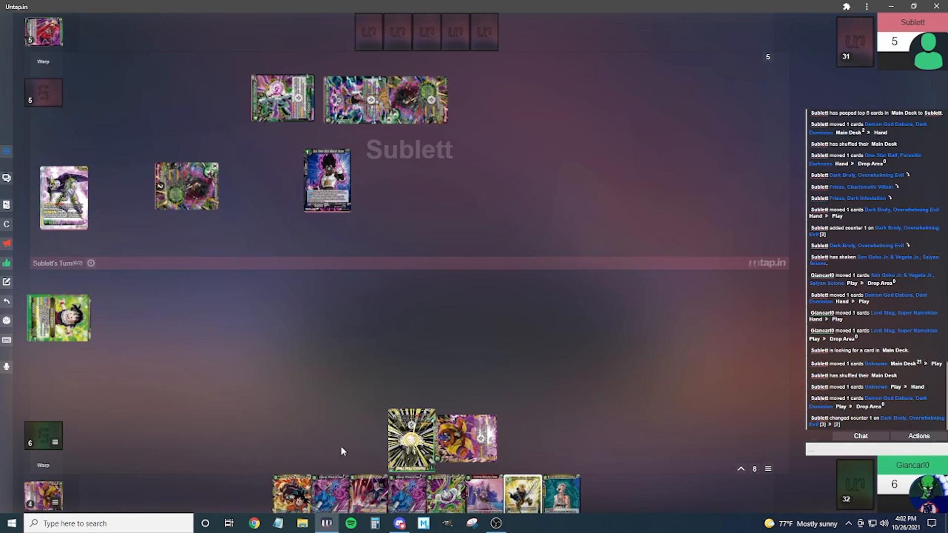
right_click(342, 451)
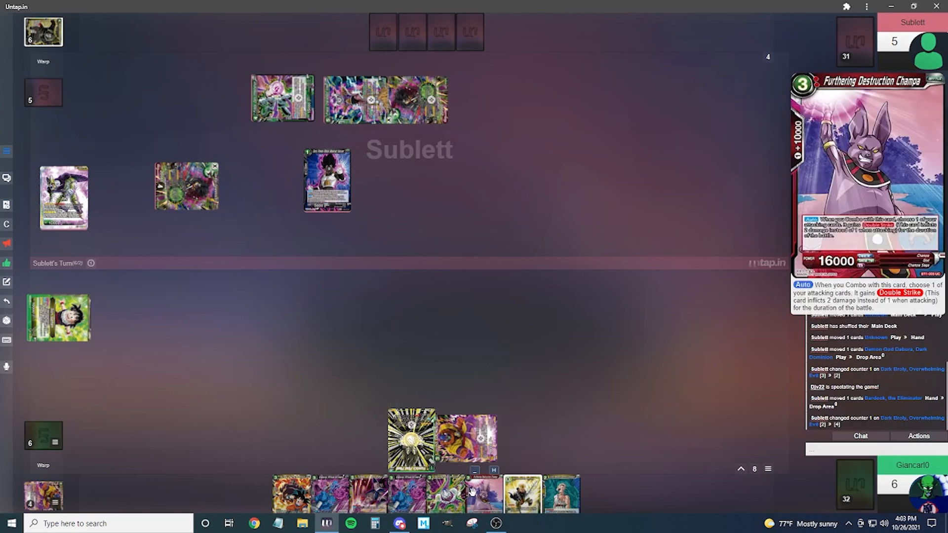
mouse_move(474, 493)
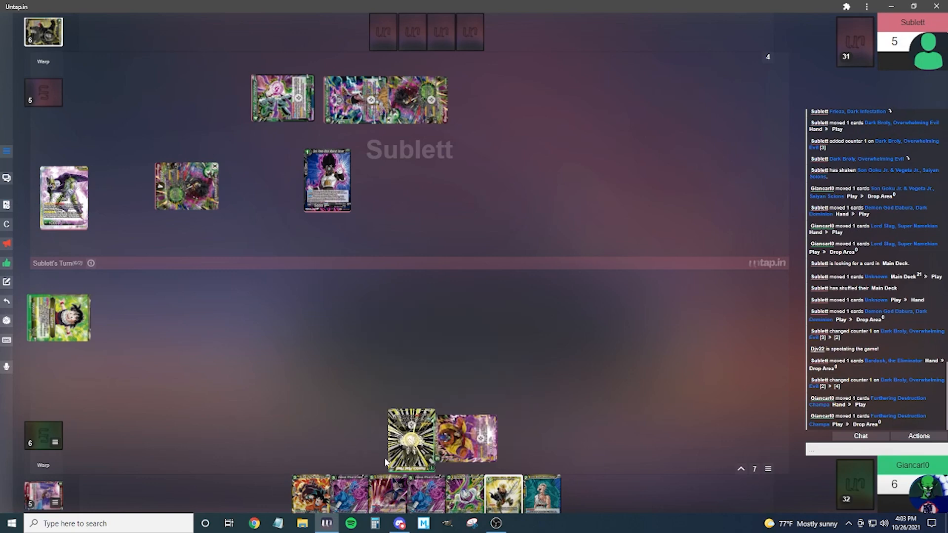
mouse_move(349, 460)
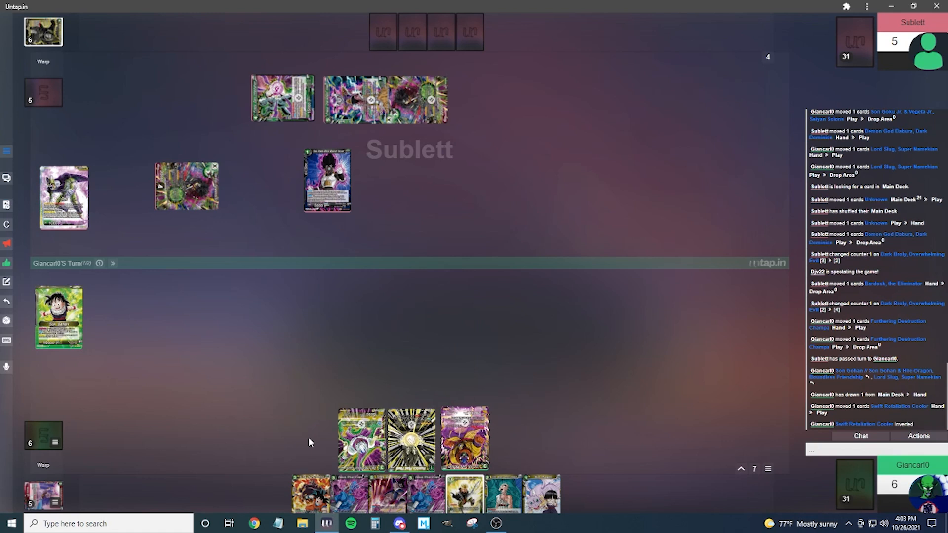
mouse_move(362, 131)
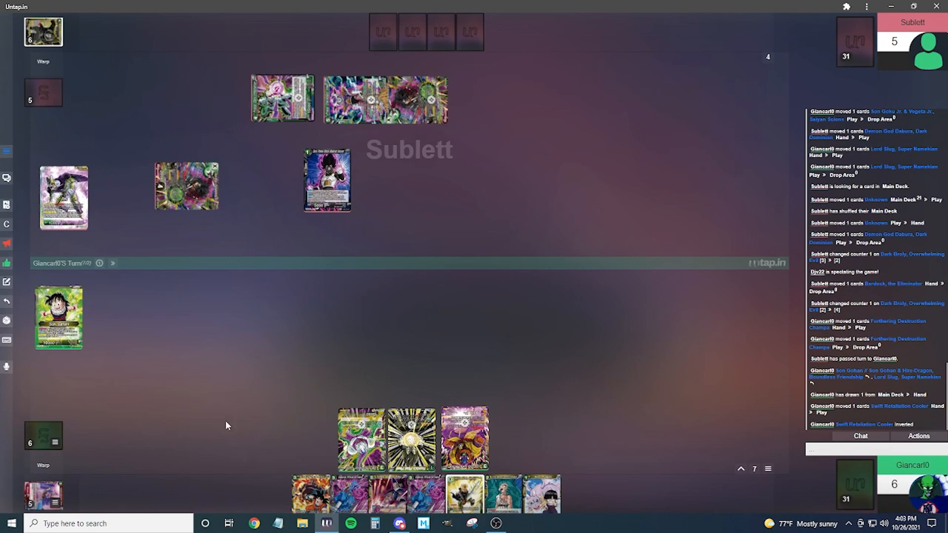
mouse_move(320, 440)
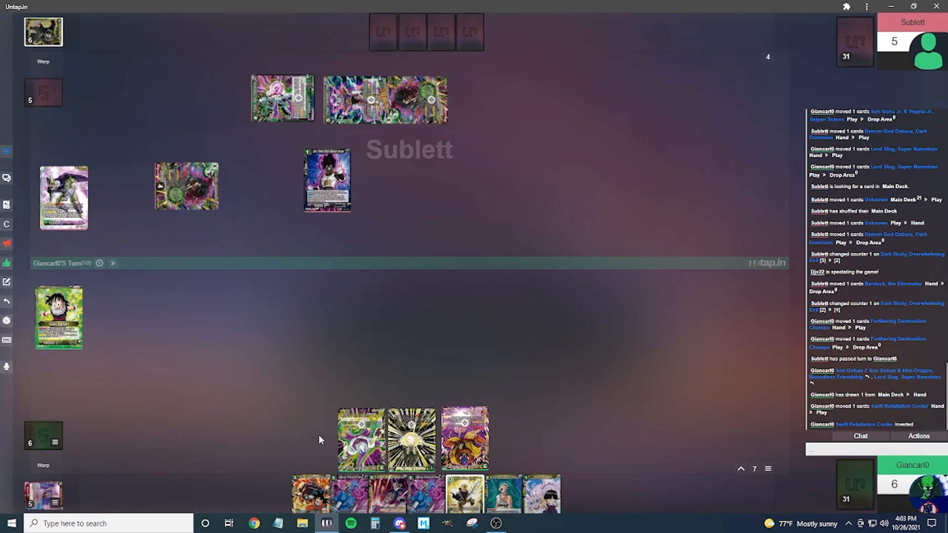
mouse_move(208, 476)
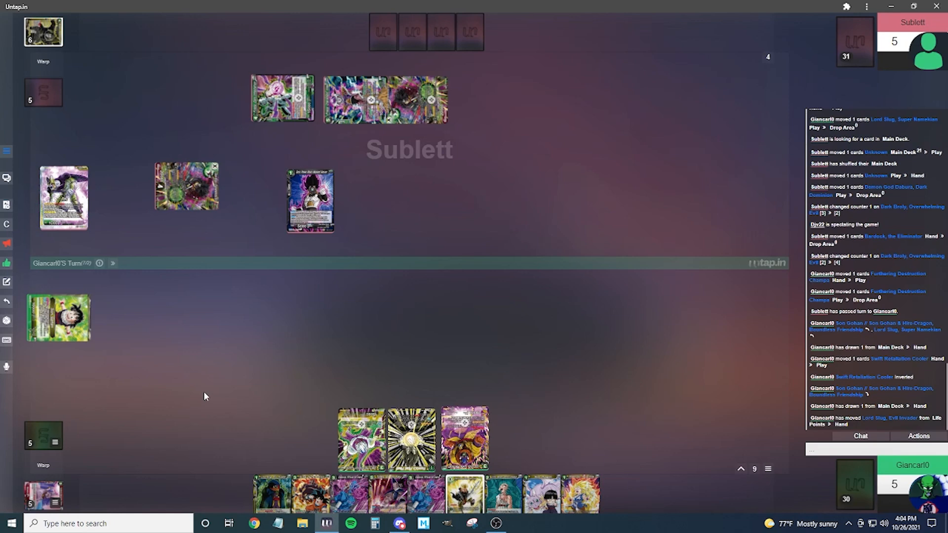
Play SS Trunks, Altering the Future and add a counter to it
click(465, 439)
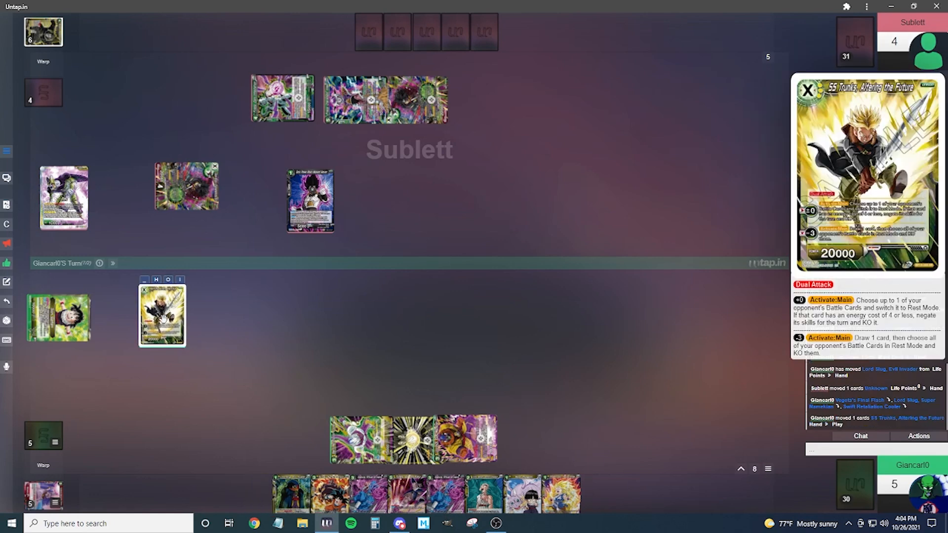
right_click(162, 314)
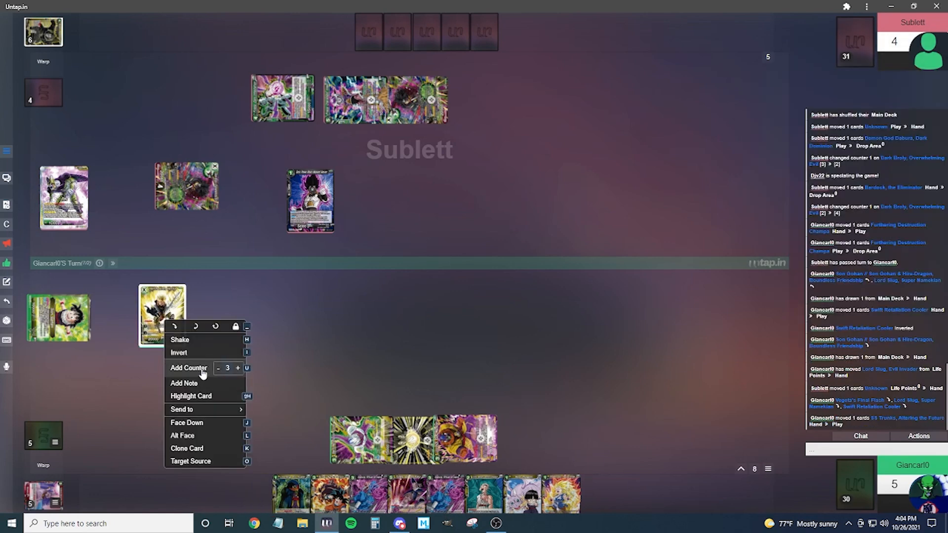
click(237, 367)
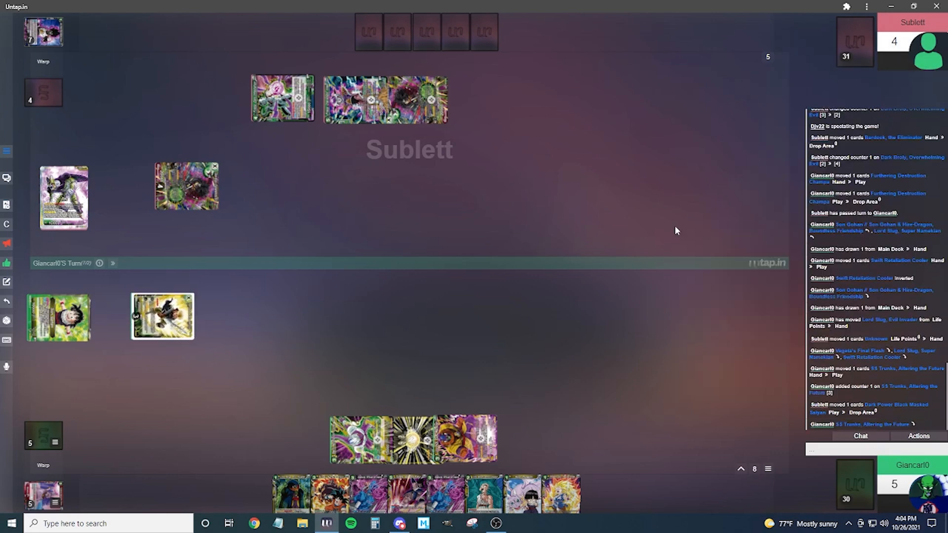
right_click(676, 231)
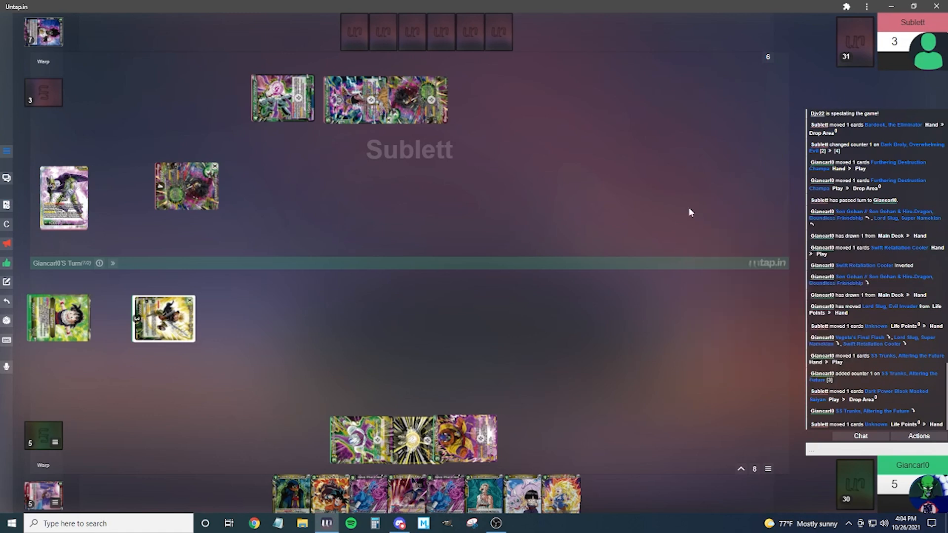
mouse_move(617, 318)
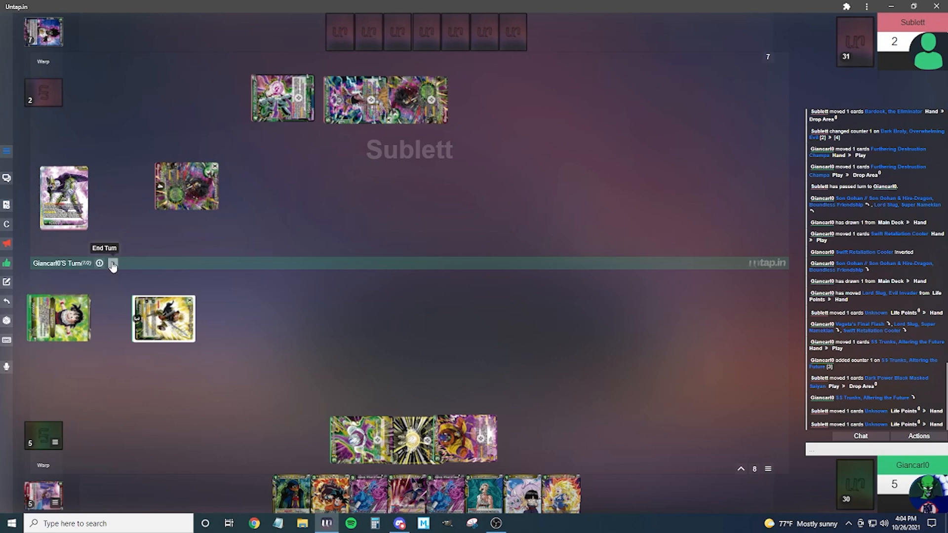
End Giancarlo's turn, passing play to Sublett
click(113, 264)
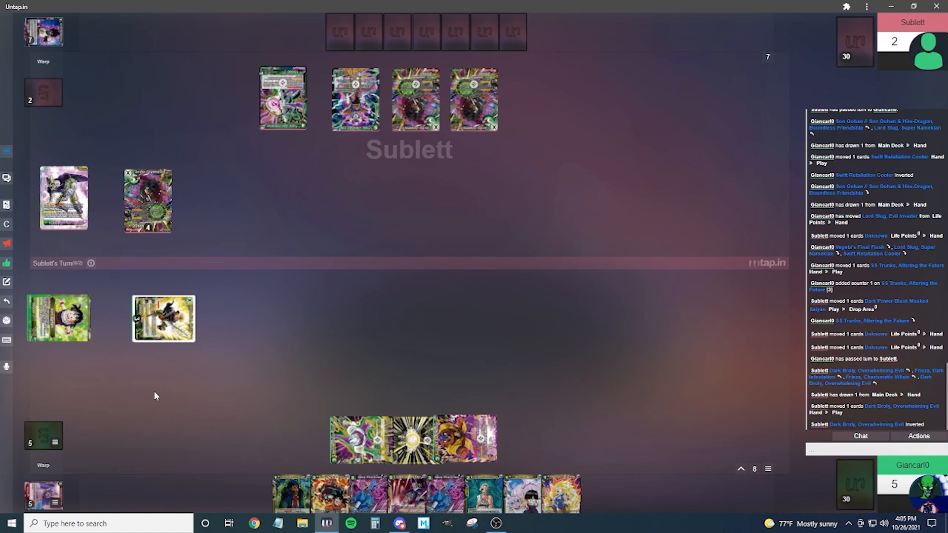
mouse_move(203, 398)
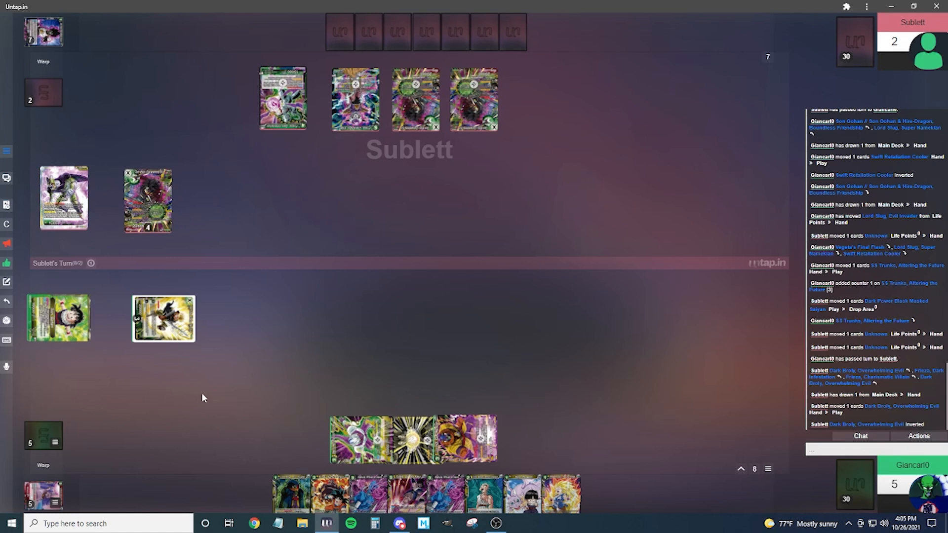
mouse_move(296, 388)
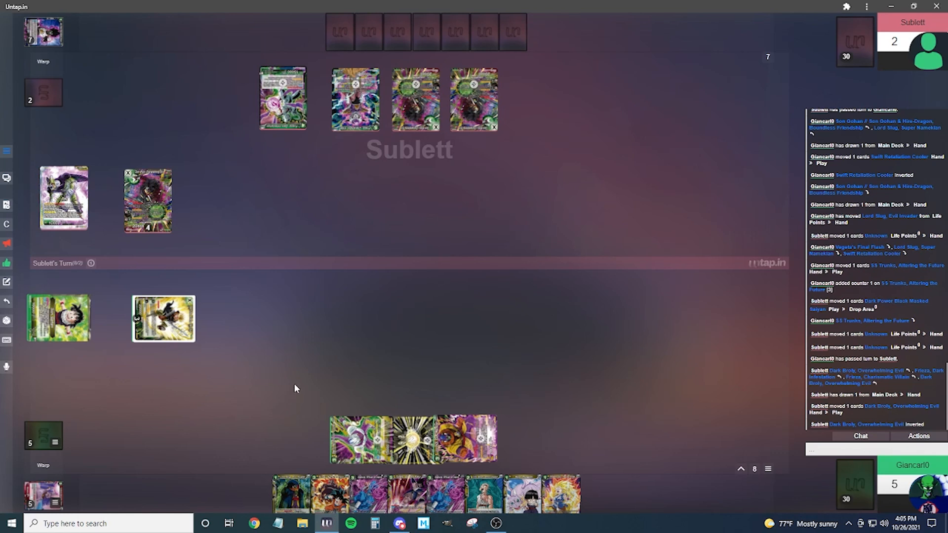
mouse_move(292, 398)
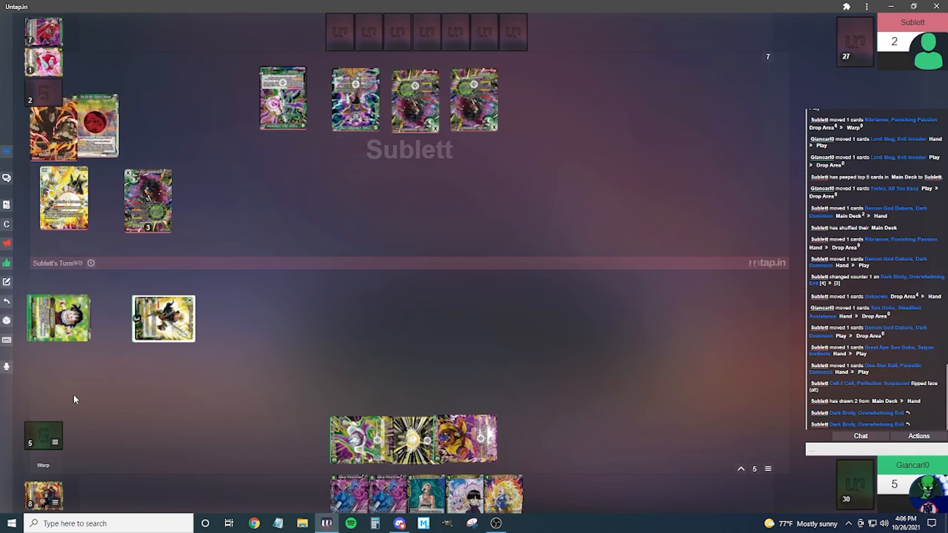
Open a card's action menu, then untap all cards for the new turn
scroll(down, 3)
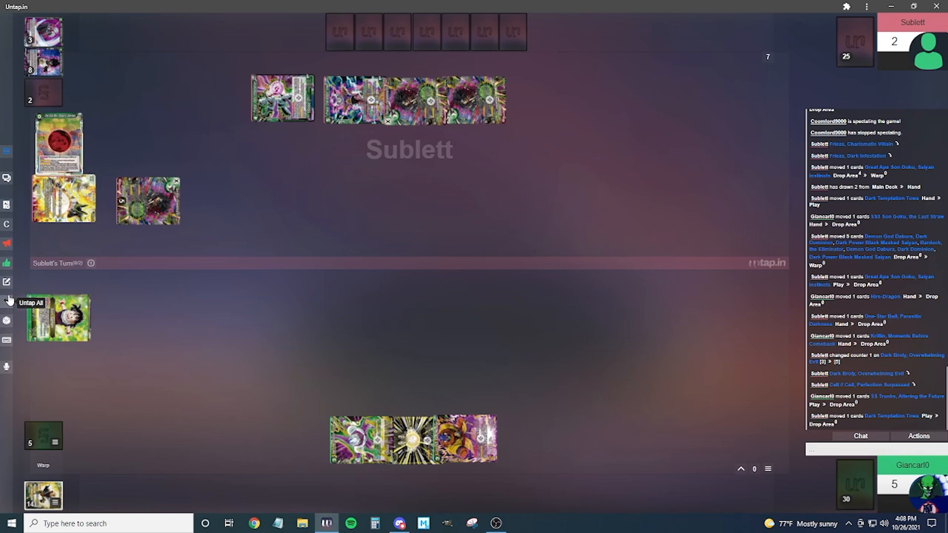
right_click(332, 139)
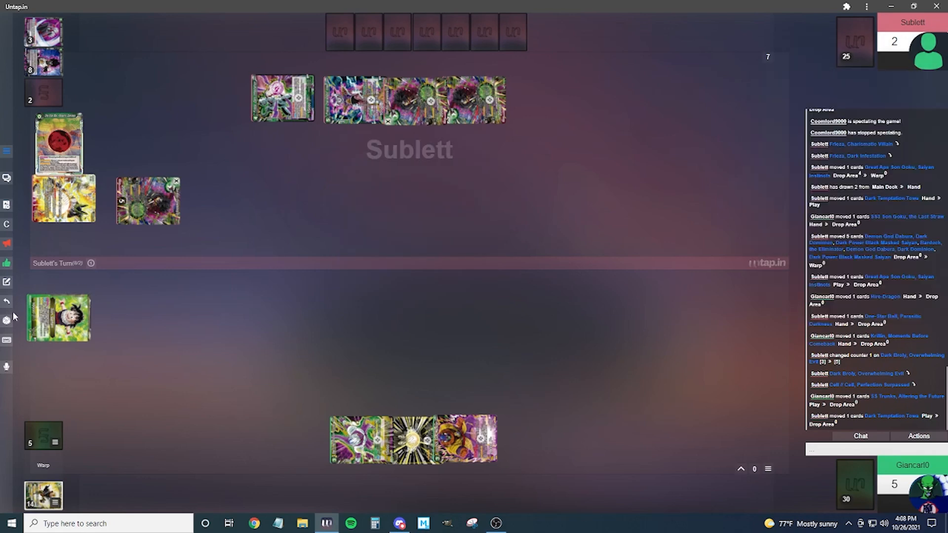
mouse_move(8, 302)
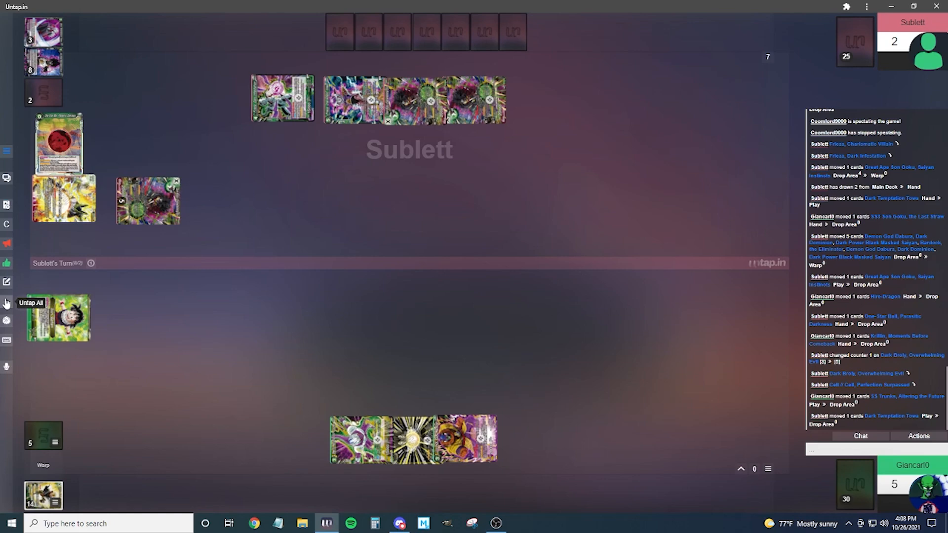
click(112, 263)
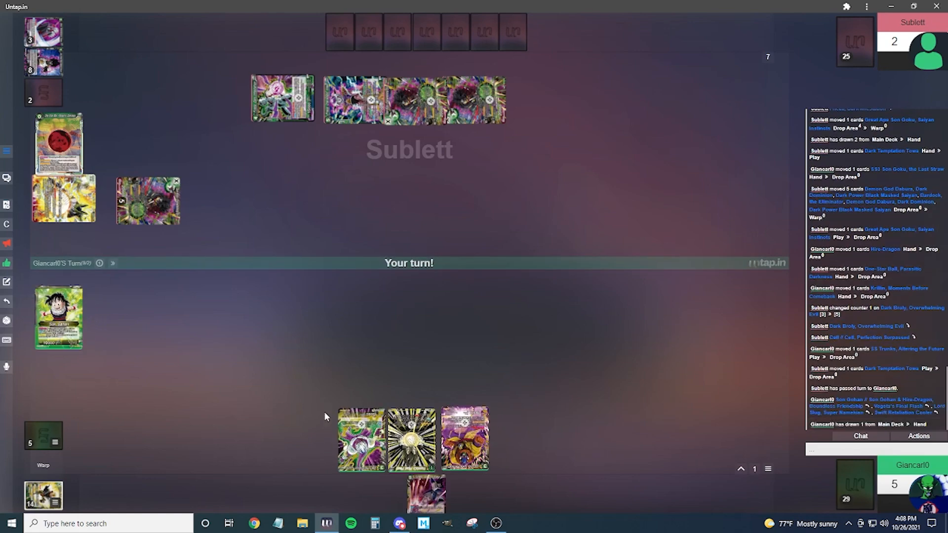
Look through the drop area pile and pick a card from it
right_click(325, 417)
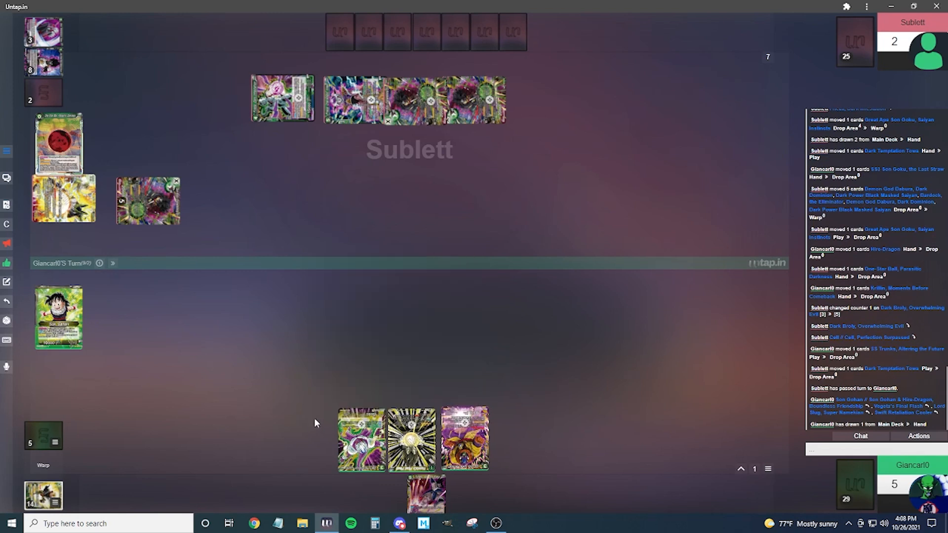
mouse_move(263, 280)
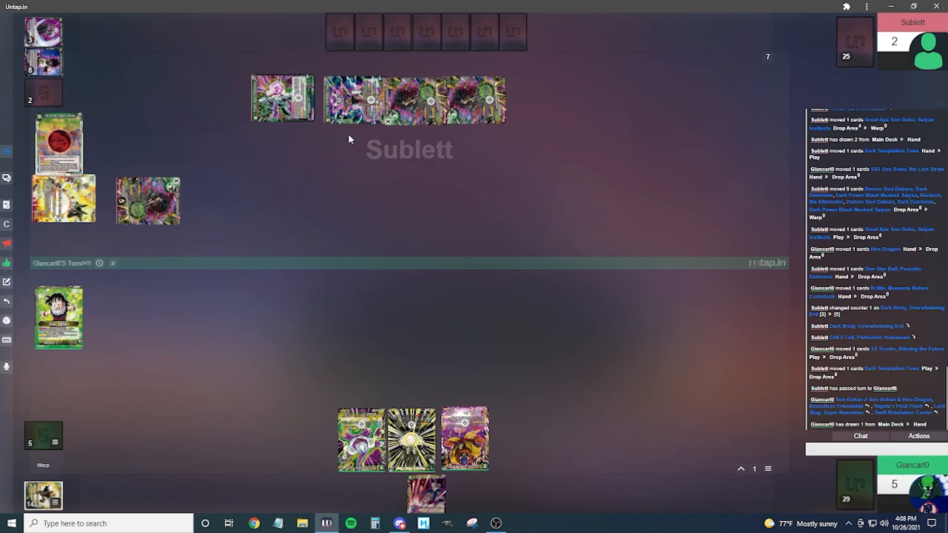
click(43, 495)
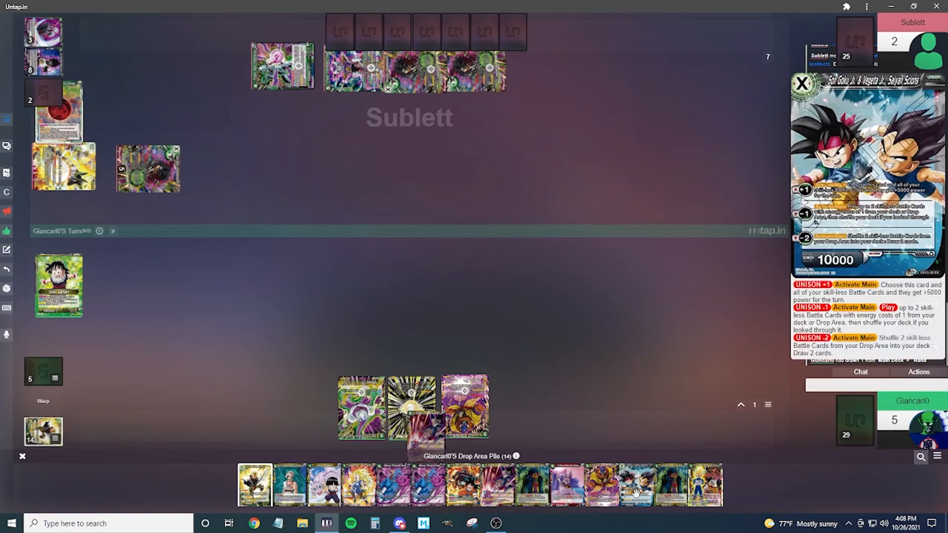
click(802, 83)
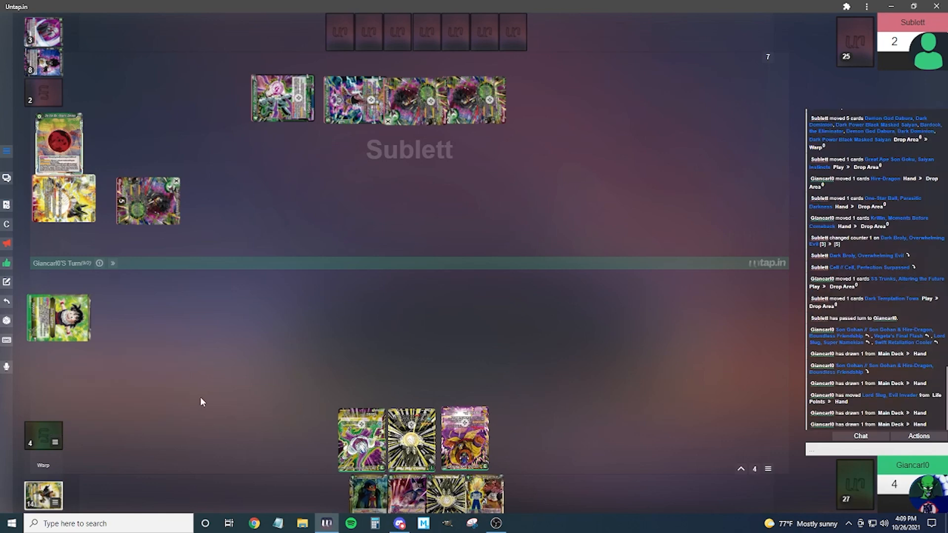
Flip the Son Gohan leader to its awakened other face
right_click(58, 318)
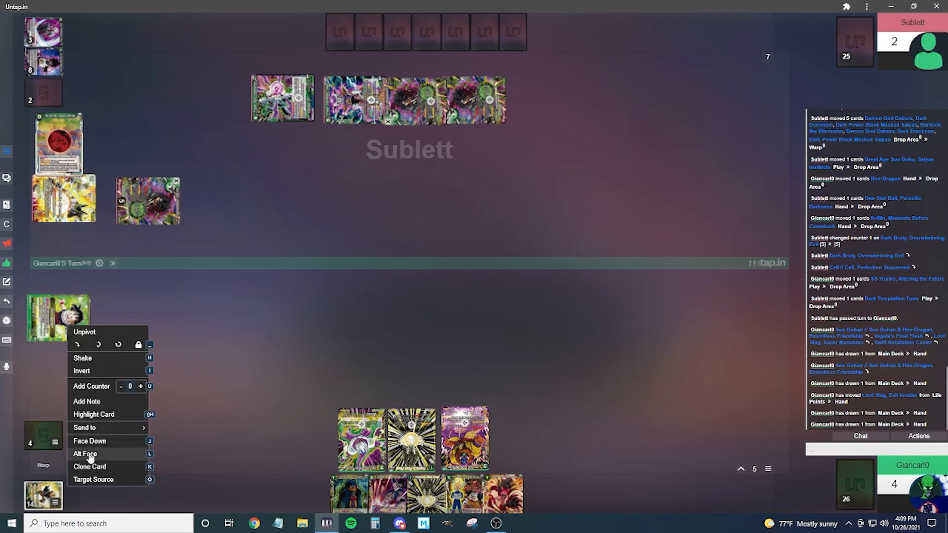
click(84, 453)
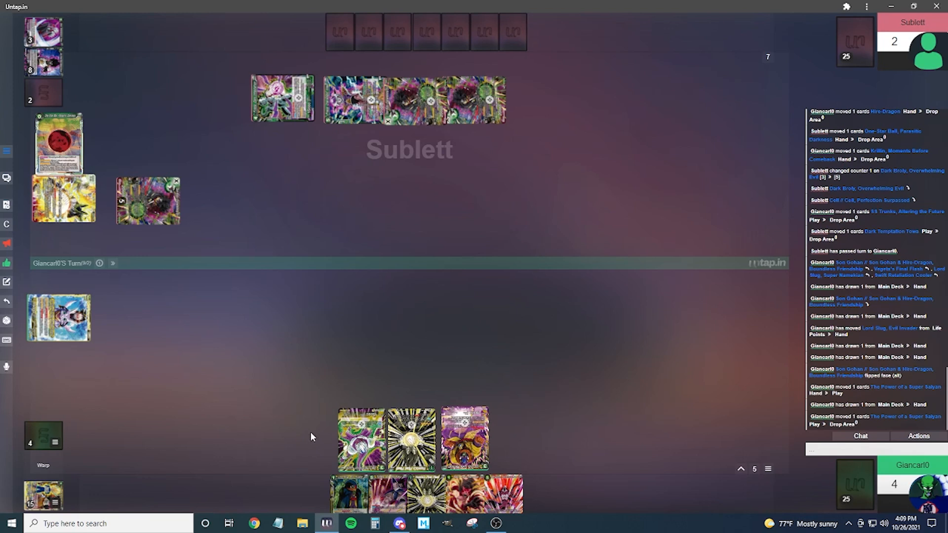
mouse_move(302, 446)
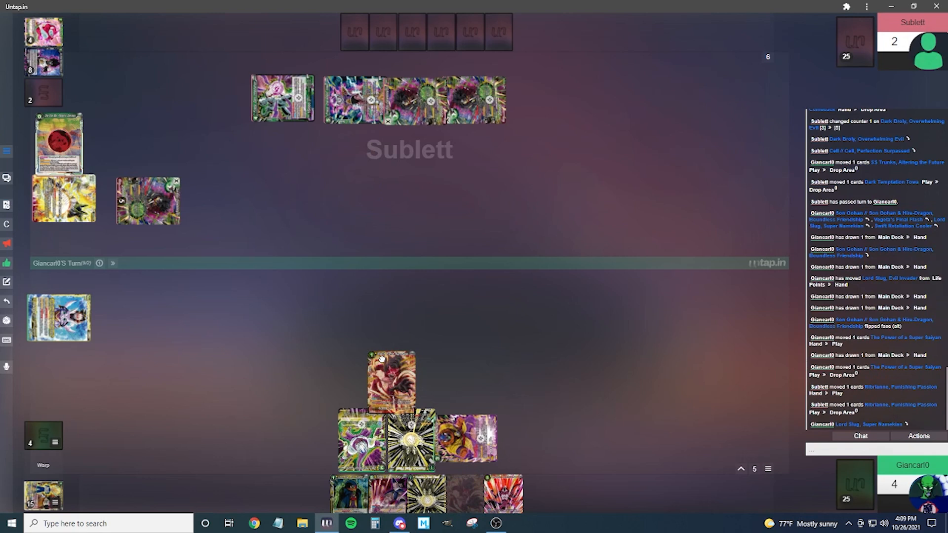
right_click(223, 414)
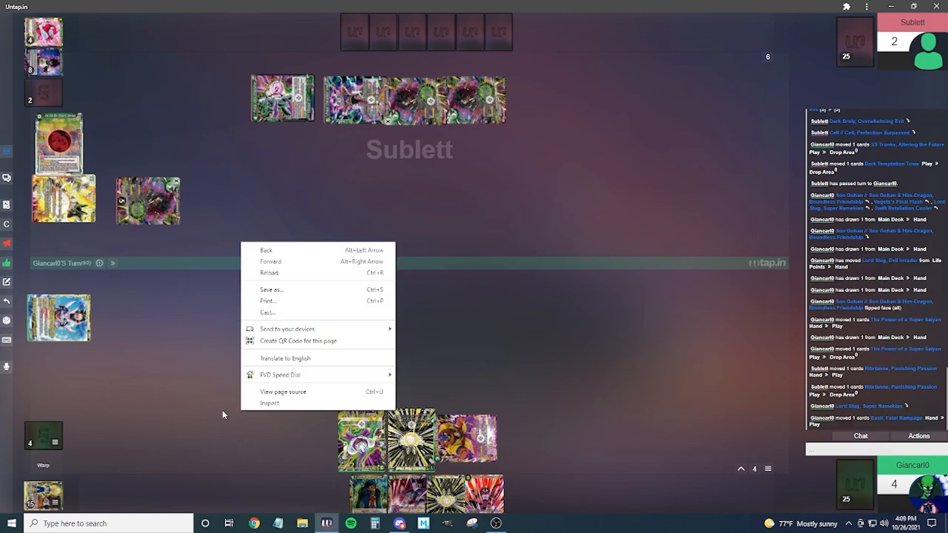
Clear stray browser menus while returning Hire-Dragon and adding a counter to Basil
click(223, 412)
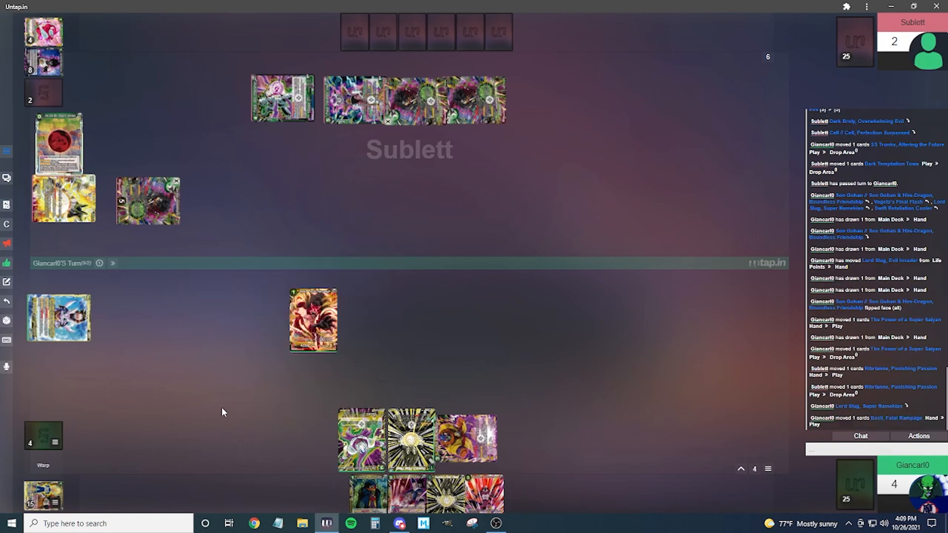
mouse_move(290, 426)
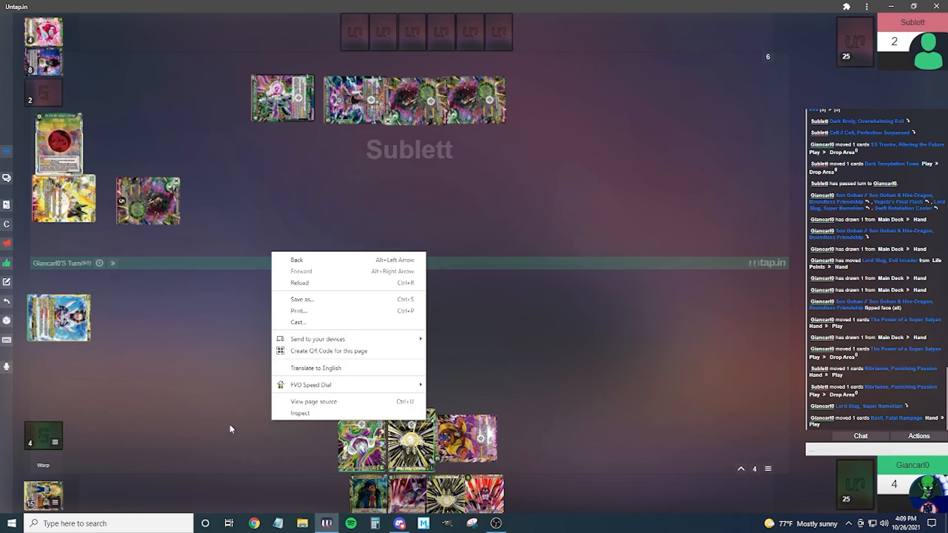
click(230, 428)
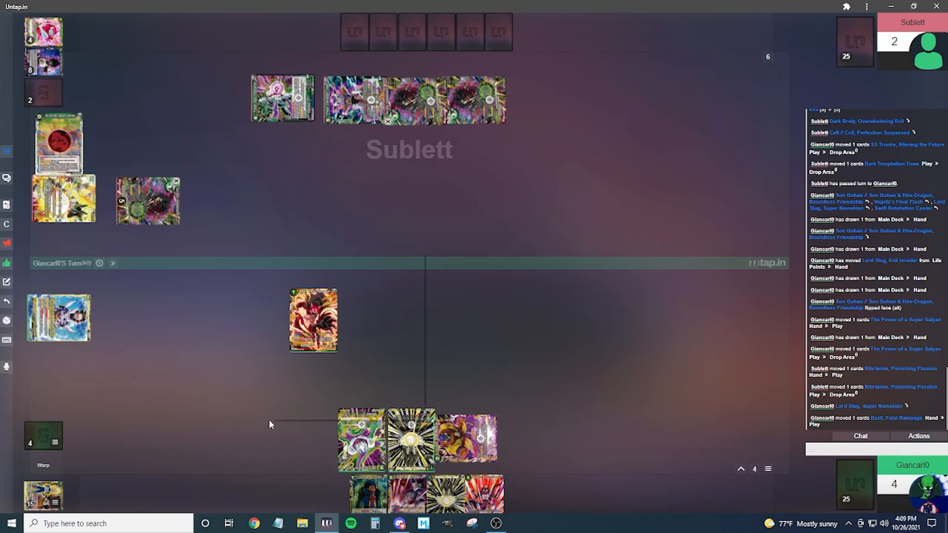
mouse_move(242, 428)
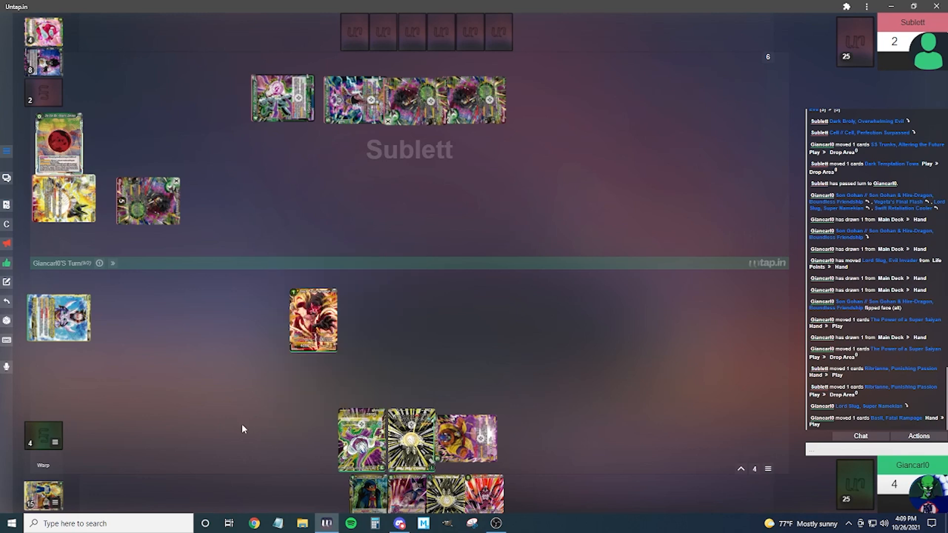
mouse_move(247, 422)
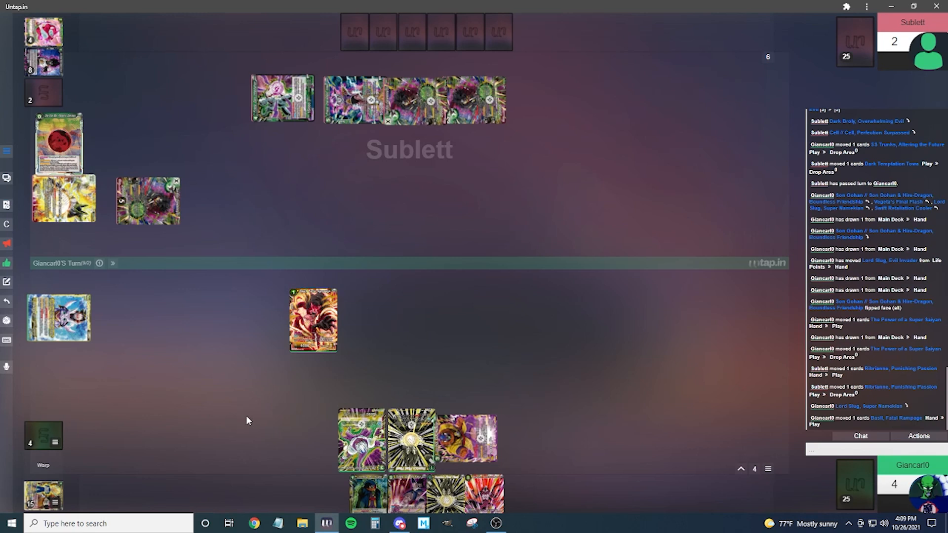
mouse_move(229, 431)
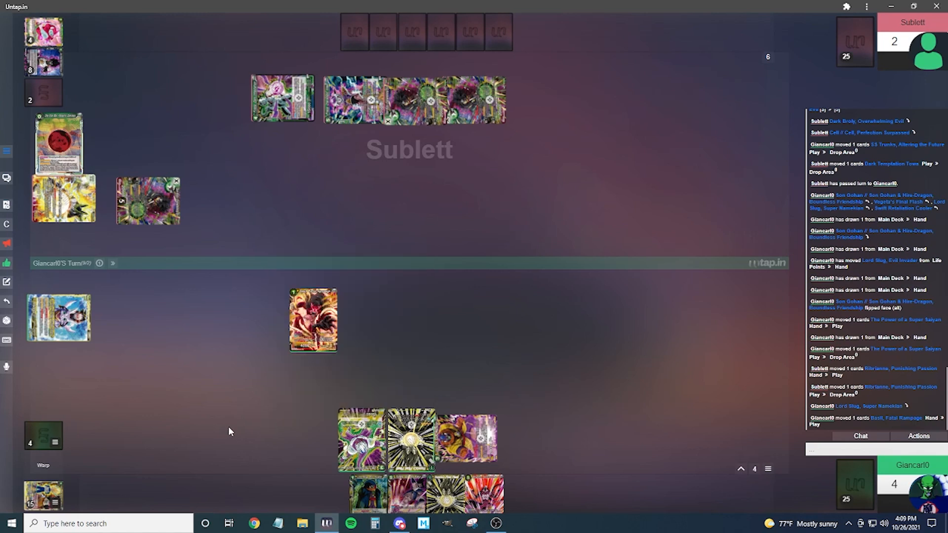
mouse_move(271, 419)
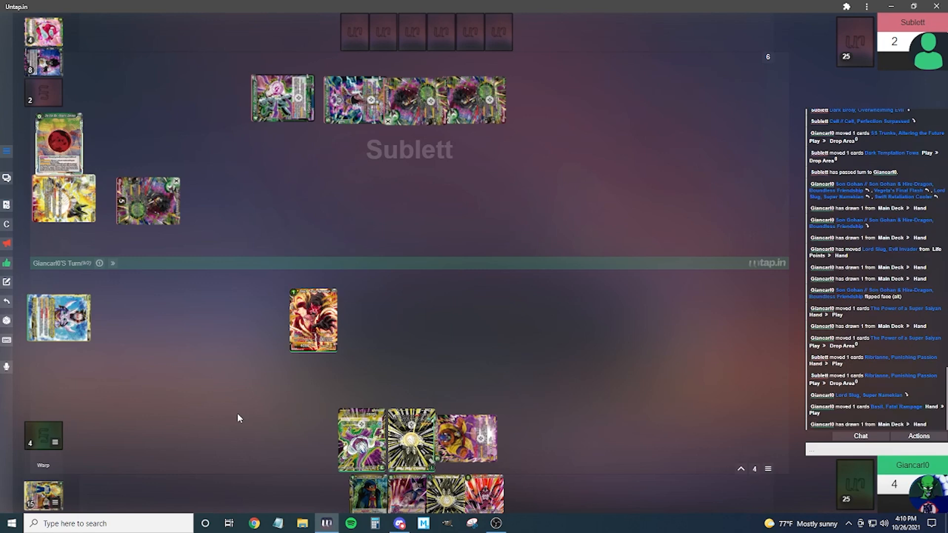
right_click(313, 319)
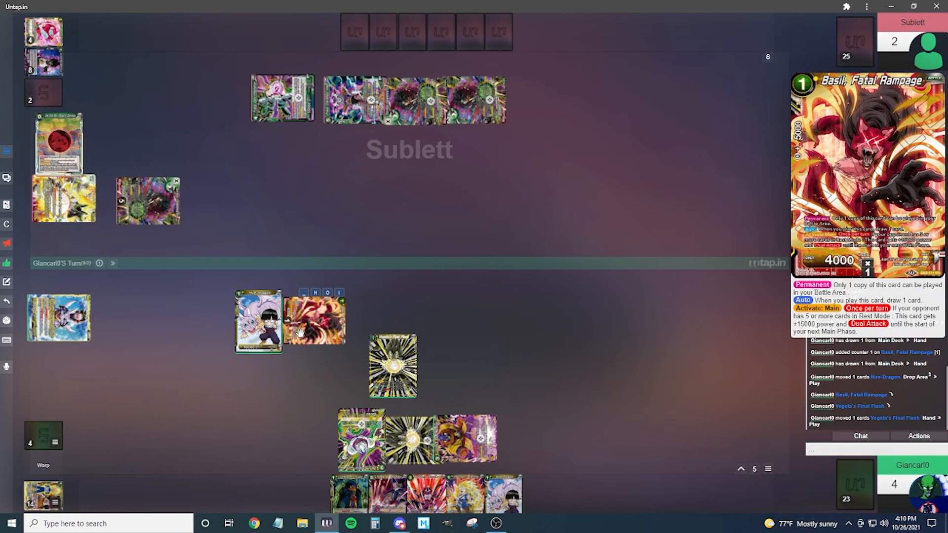
Clear a stray browser menu while sending Vegeta's Final Flash to the drop area
right_click(665, 238)
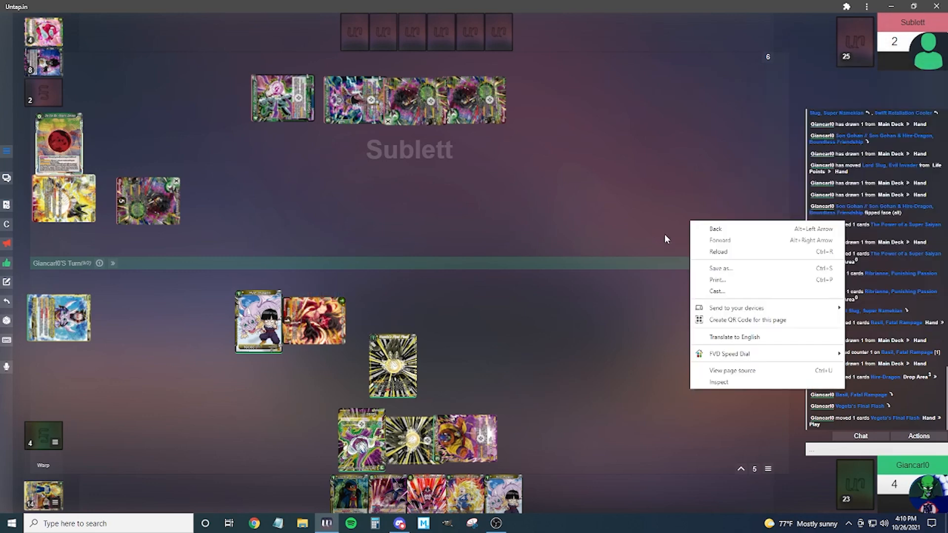
click(624, 253)
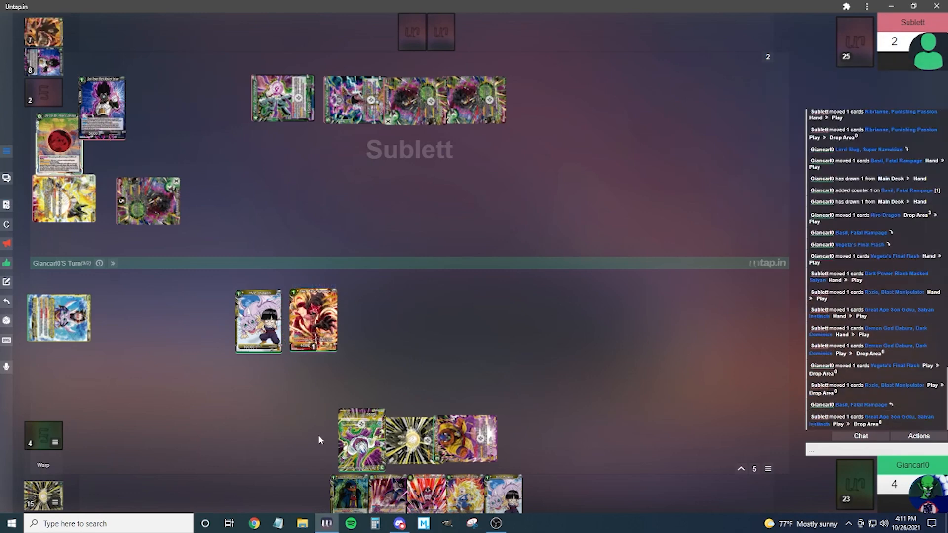
Send SS3 Son Goku, the Last Straw to the drop area and rest Basil
right_click(319, 440)
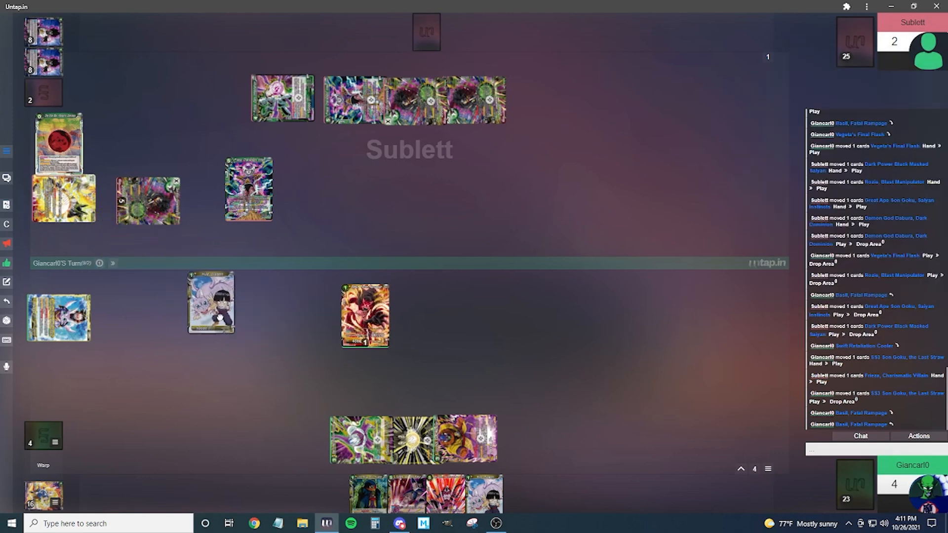
right_click(278, 417)
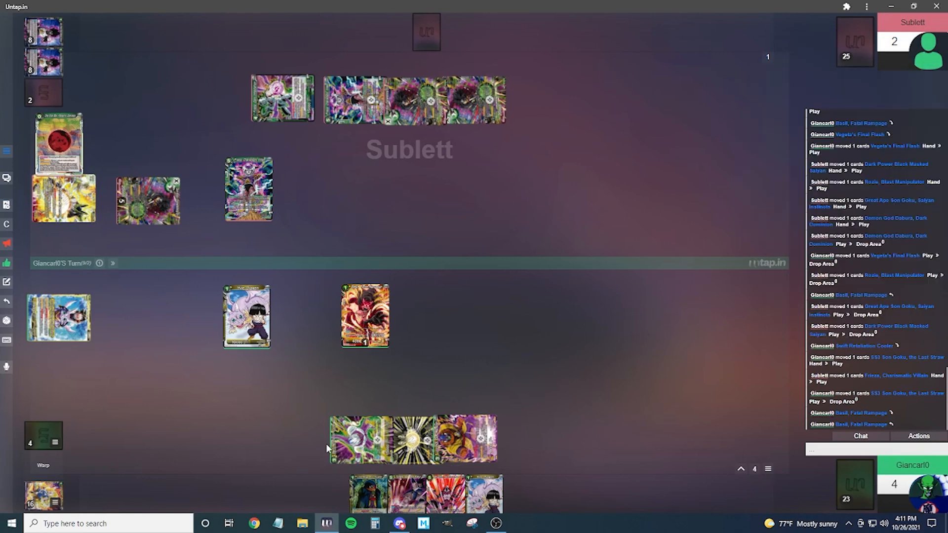
mouse_move(262, 437)
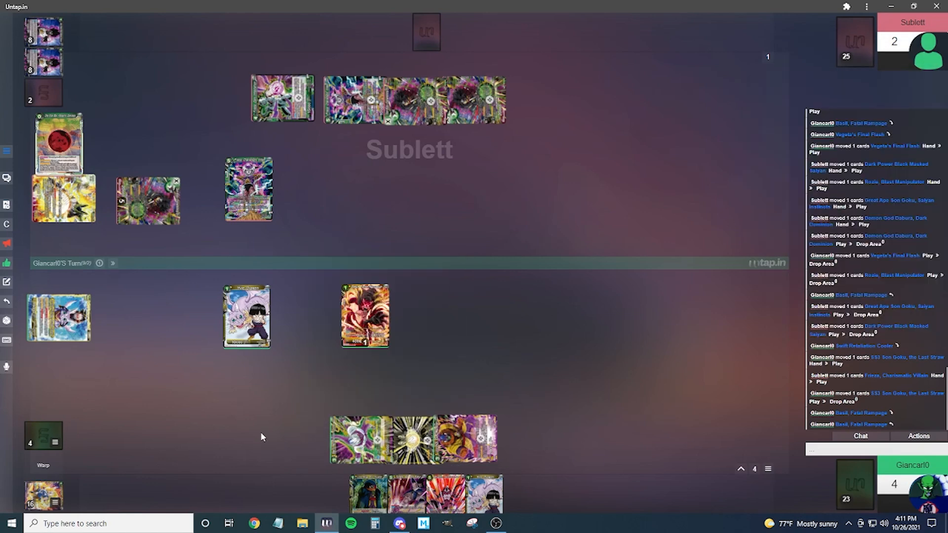
mouse_move(298, 273)
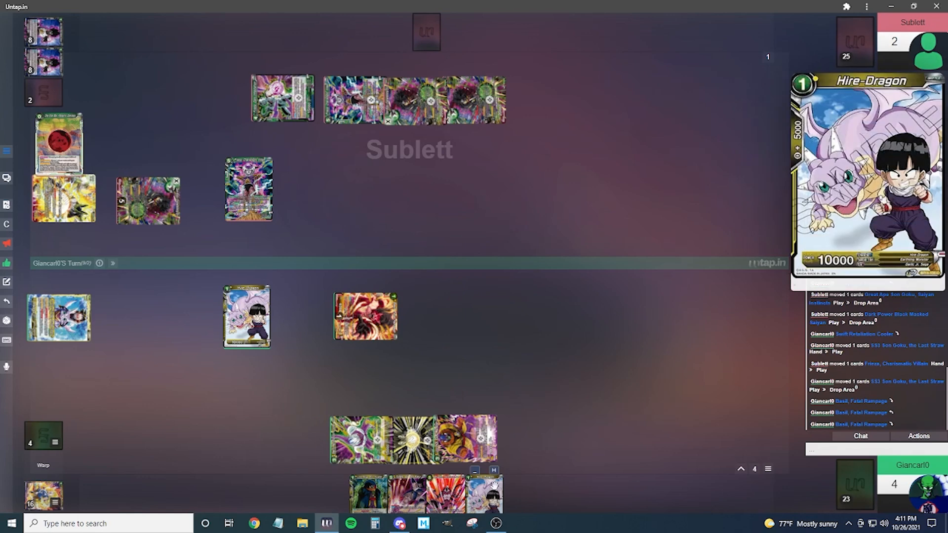
Return SS3 Son Goku and play Lord Slug, Furiu and Bergamo to reduce Sublett to 0 life
right_click(625, 260)
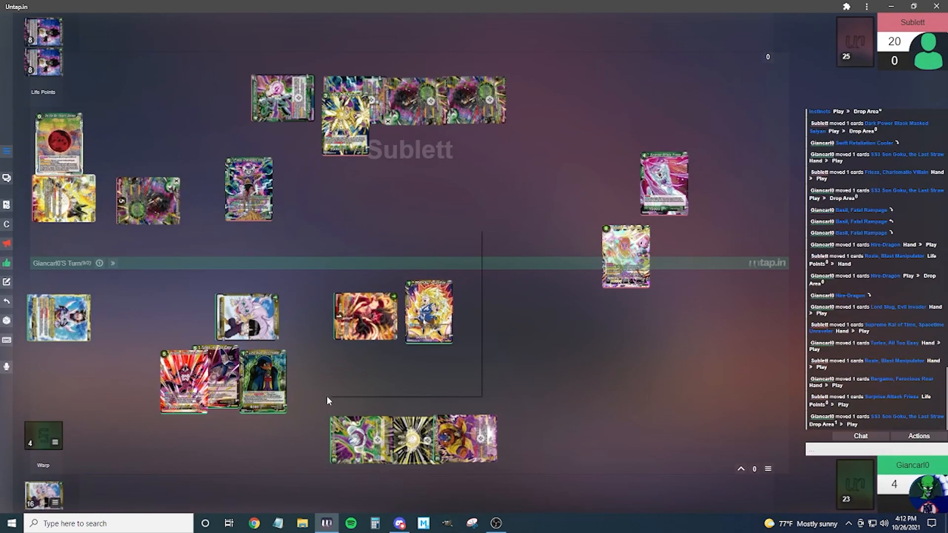
right_click(326, 401)
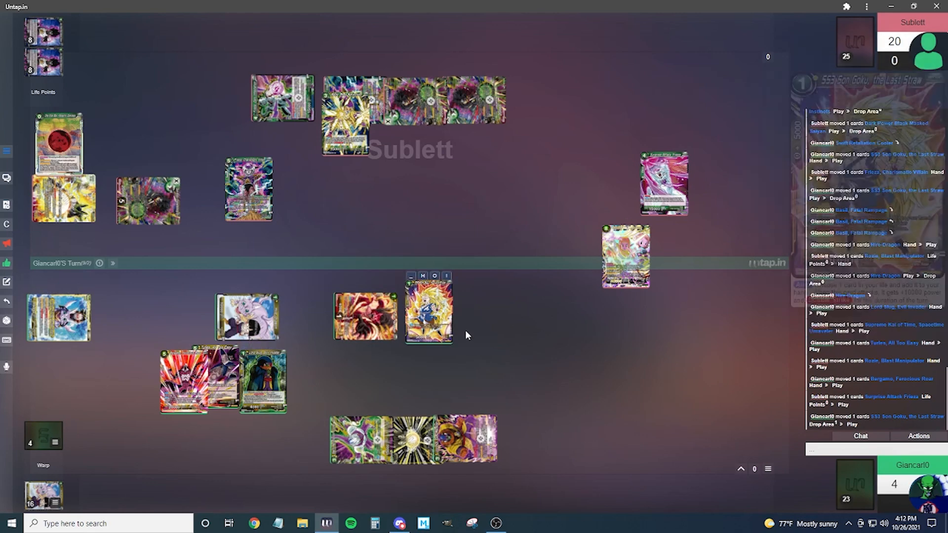
mouse_move(501, 274)
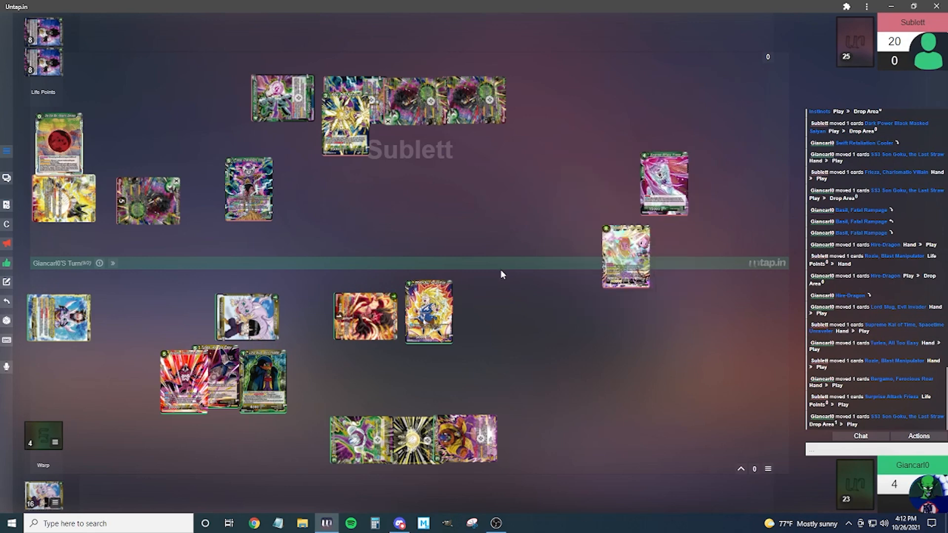
mouse_move(439, 219)
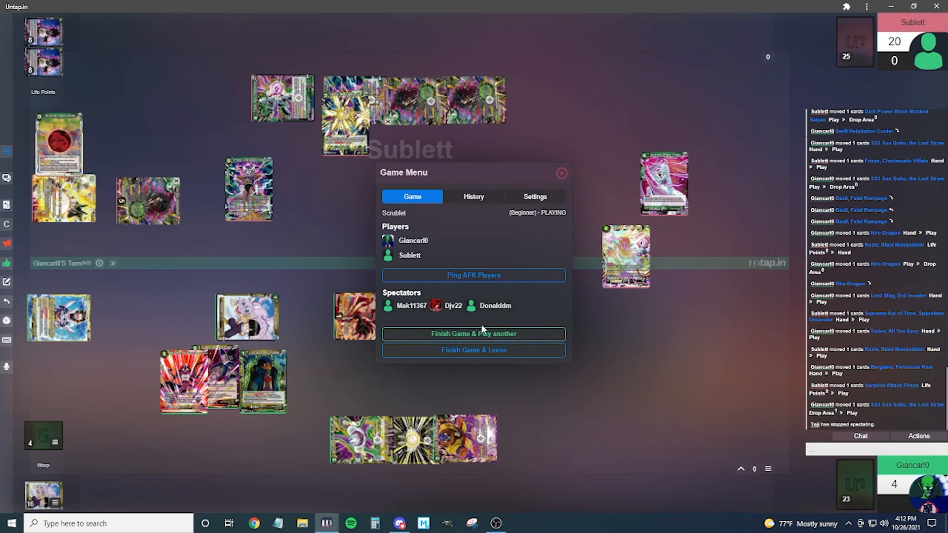
click(560, 173)
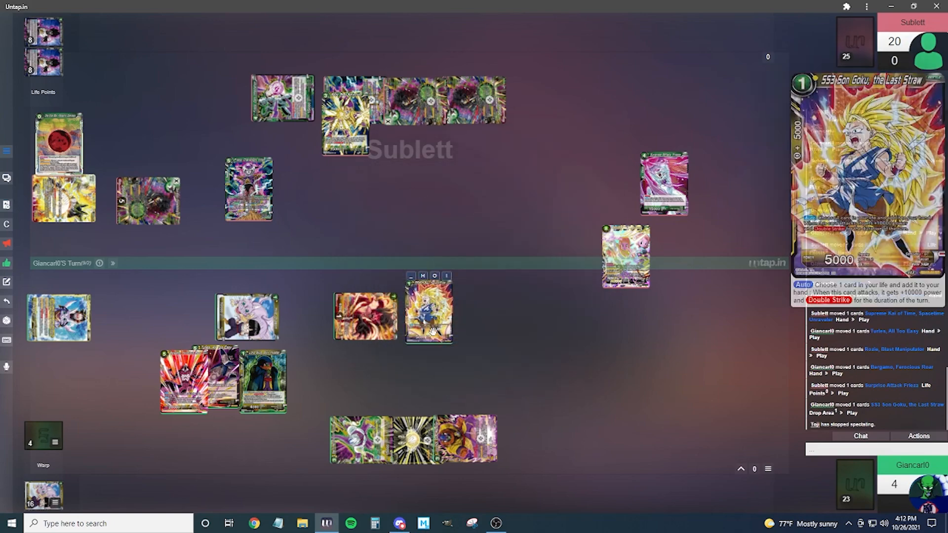